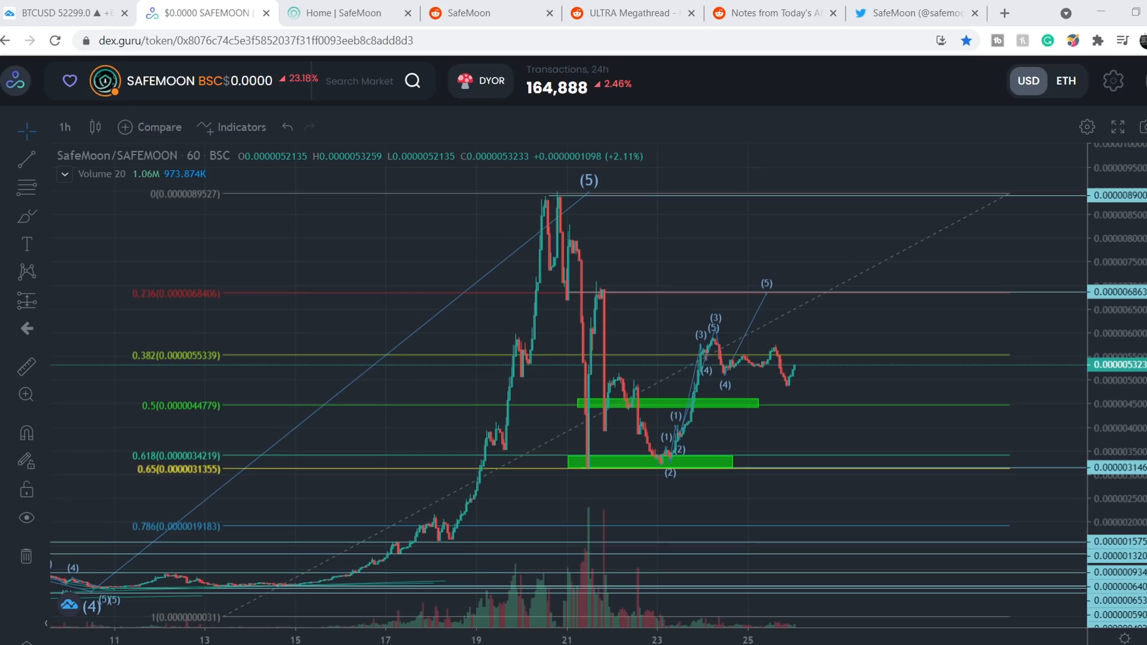
# - Switch from the DEX Guru chart to the official SafeMoon home page
pyautogui.click(349, 12)
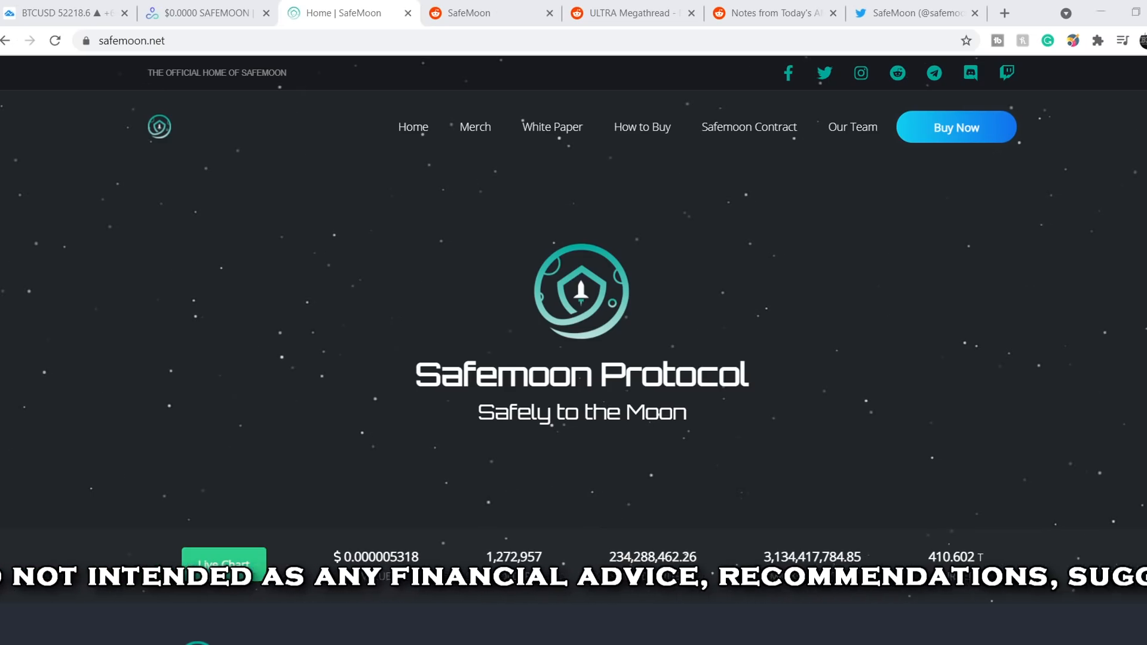
# - Read the footer protocol description, then switch to the SafeMoon Twitter profile
pyautogui.scroll(-3)
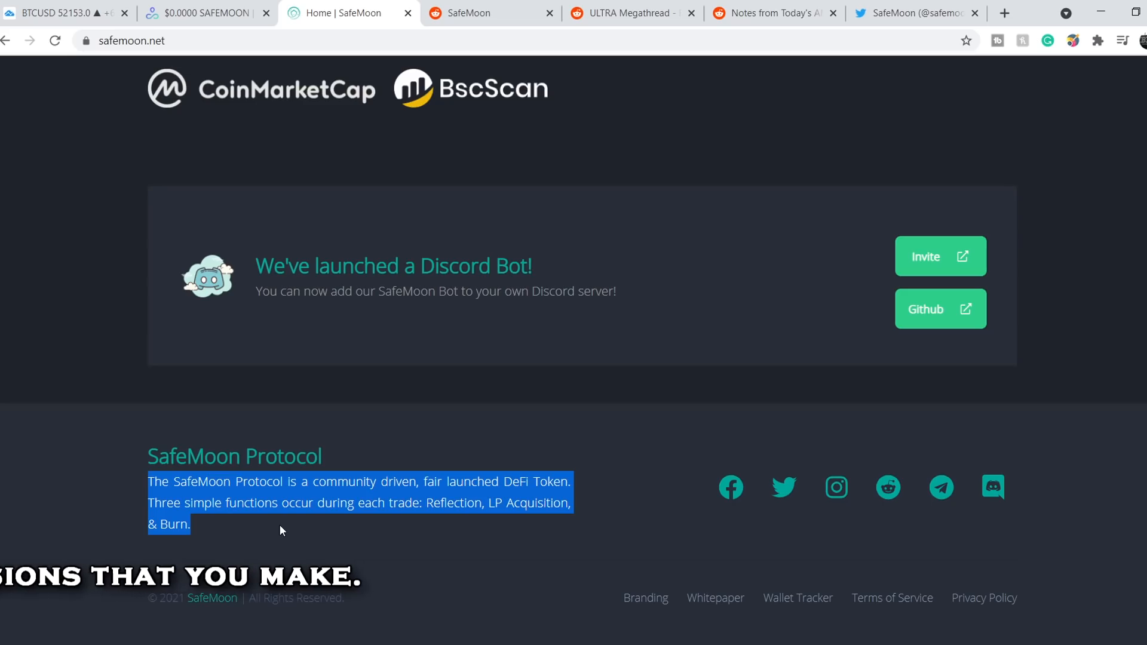
pyautogui.click(850, 169)
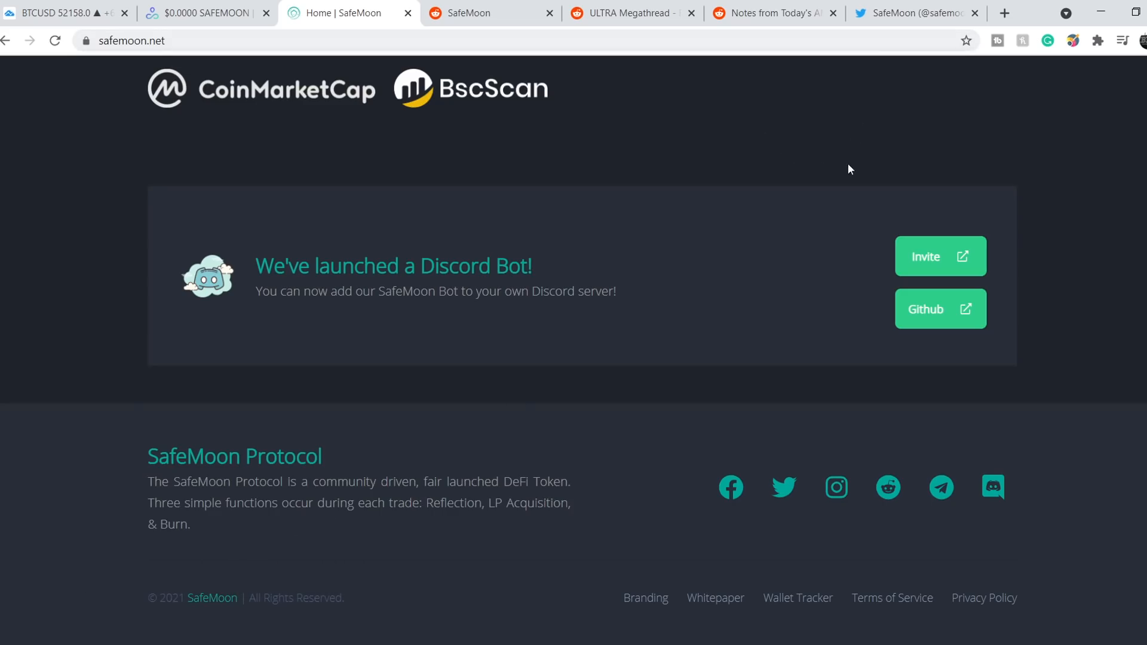
pyautogui.click(911, 12)
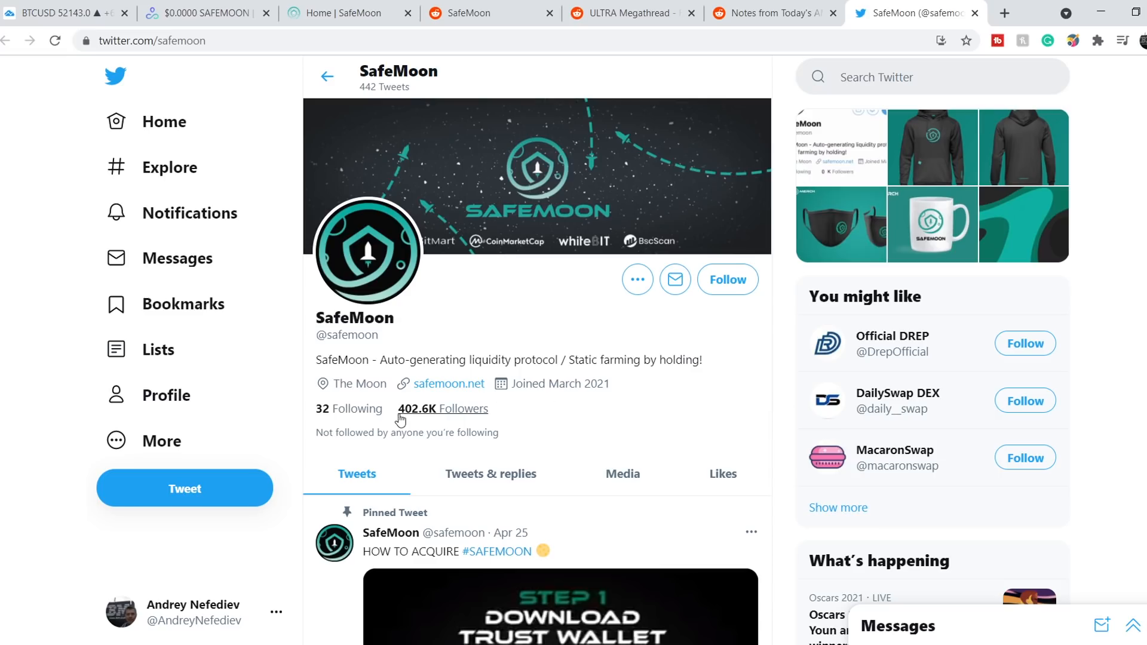
pyautogui.moveTo(431, 419)
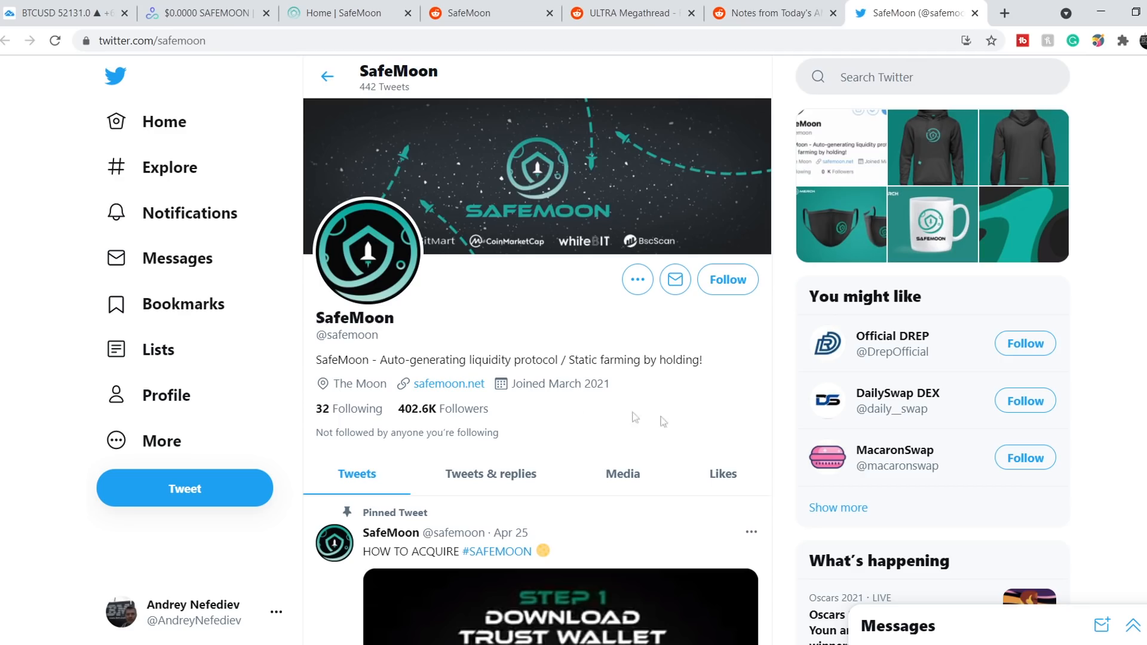
pyautogui.scroll(-3)
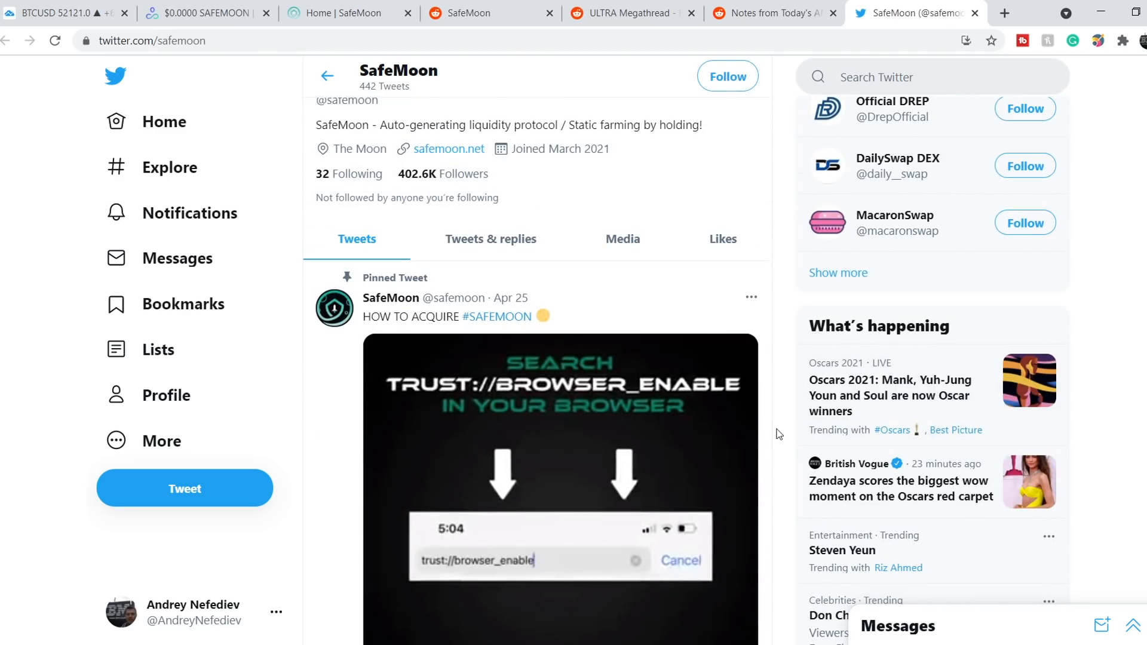
pyautogui.scroll(-3)
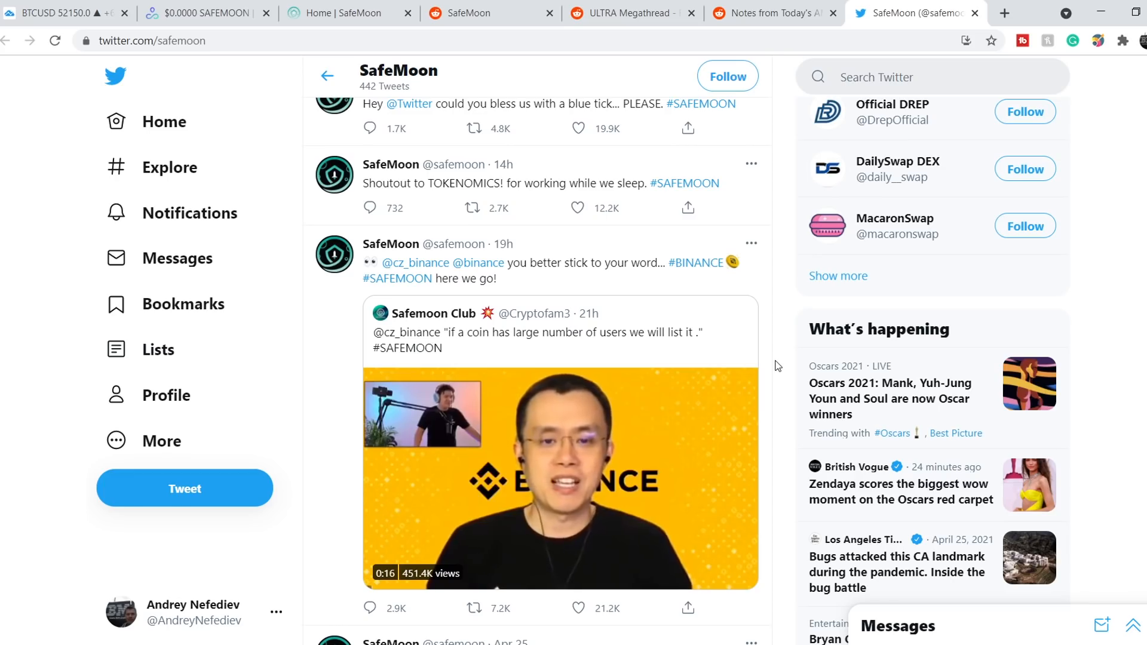
pyautogui.click(559, 476)
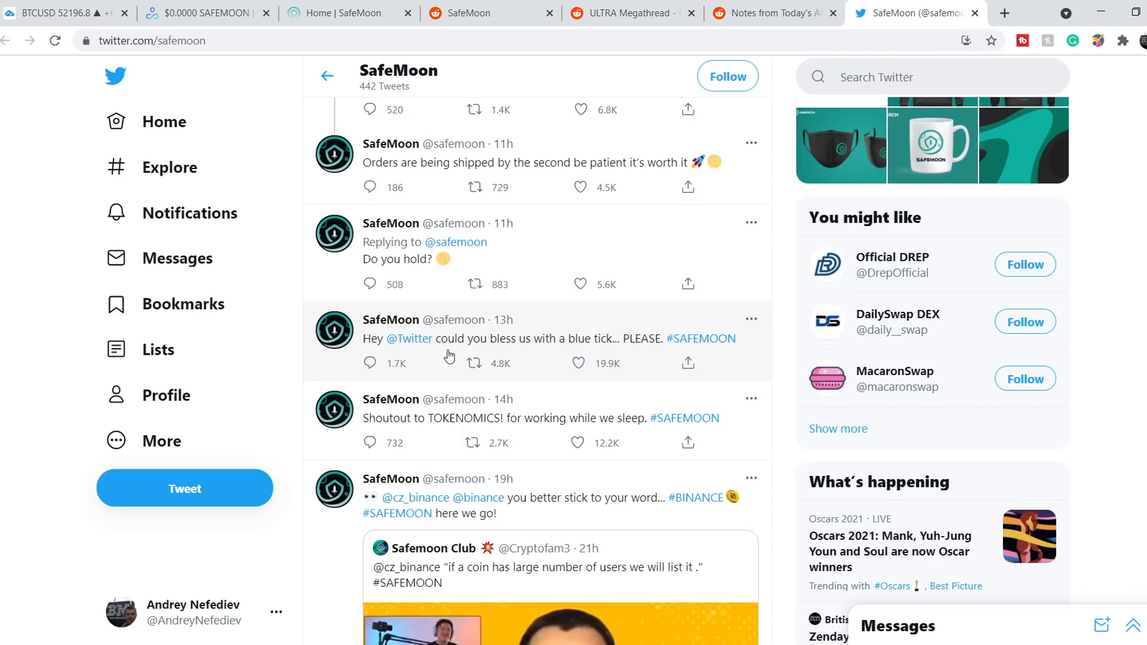
pyautogui.moveTo(725, 311)
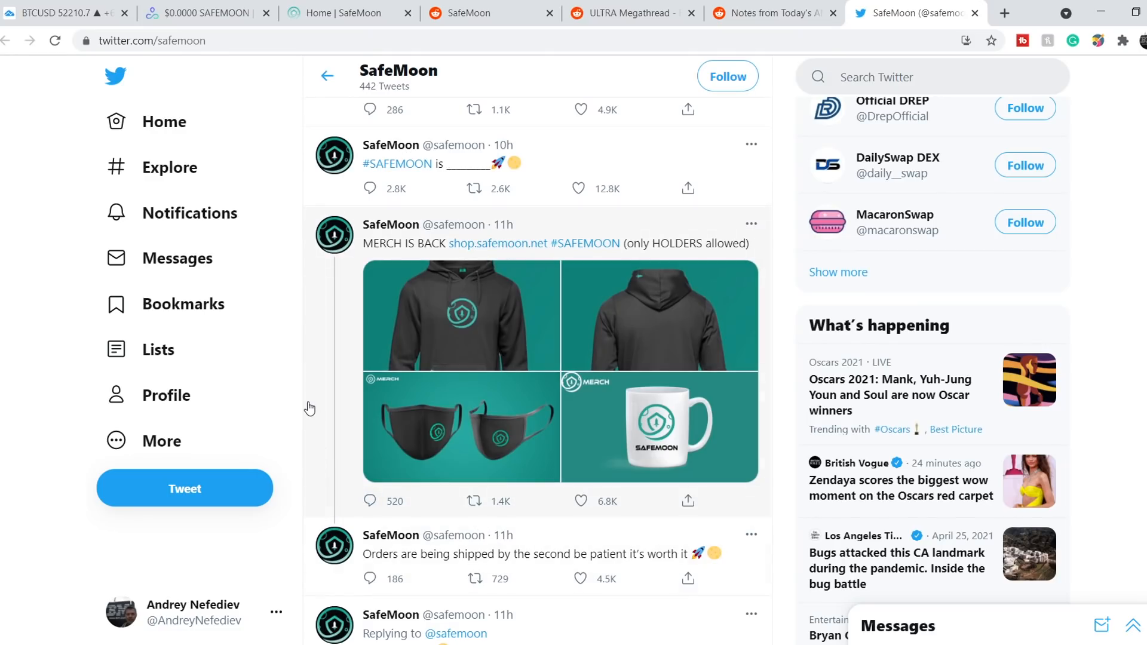
pyautogui.moveTo(506, 469)
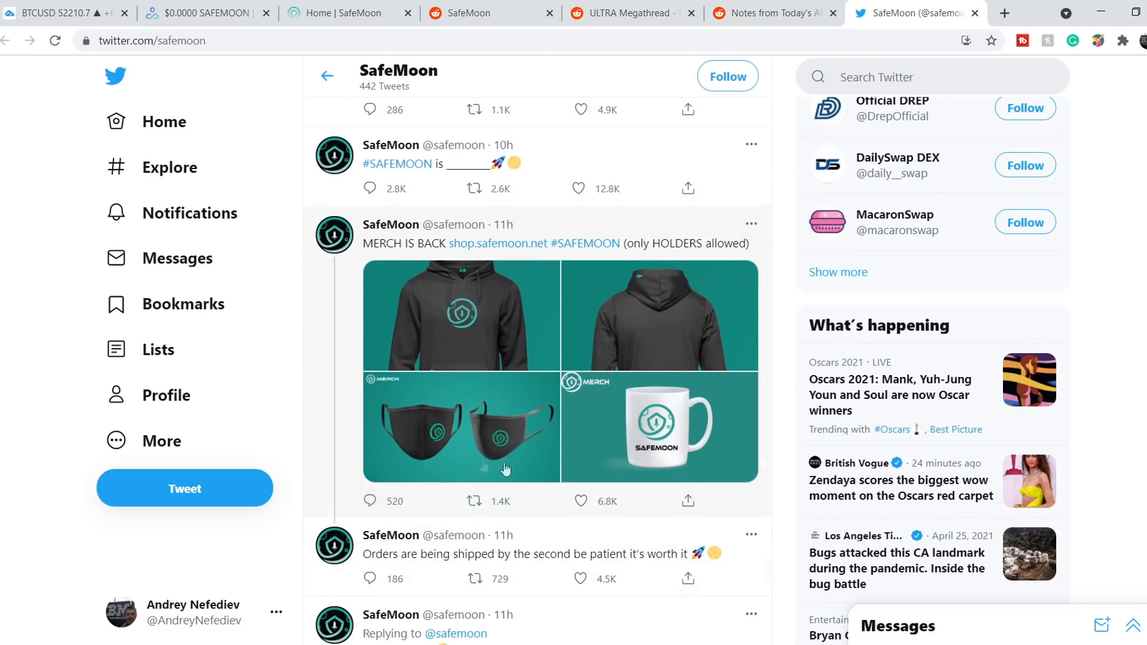
pyautogui.moveTo(470, 316)
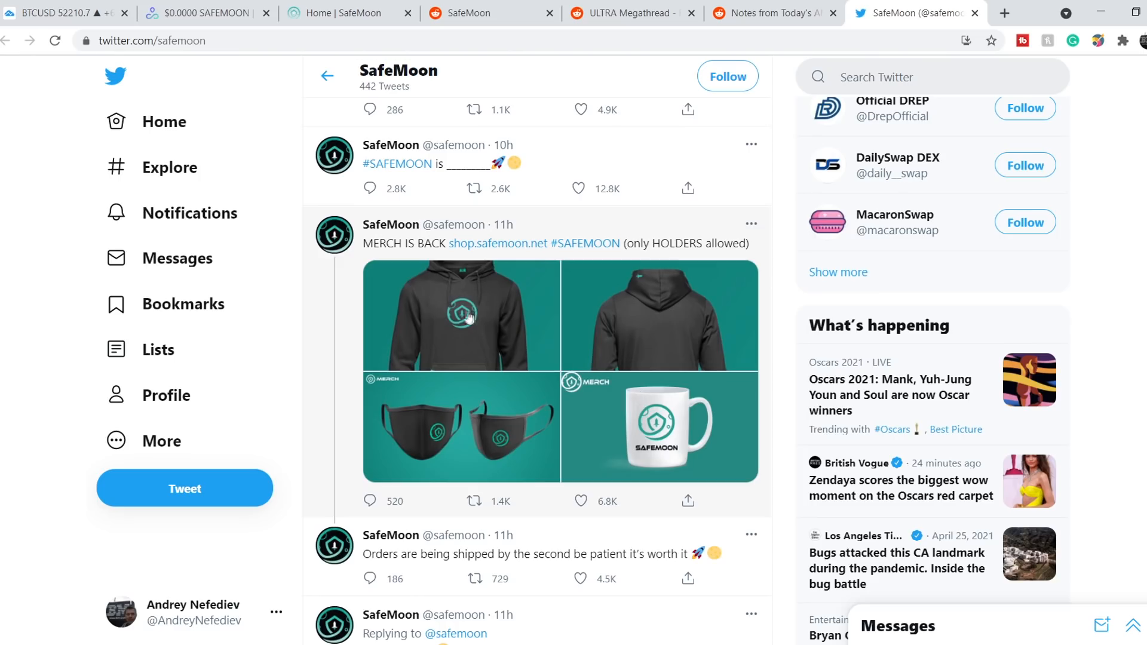
pyautogui.scroll(3)
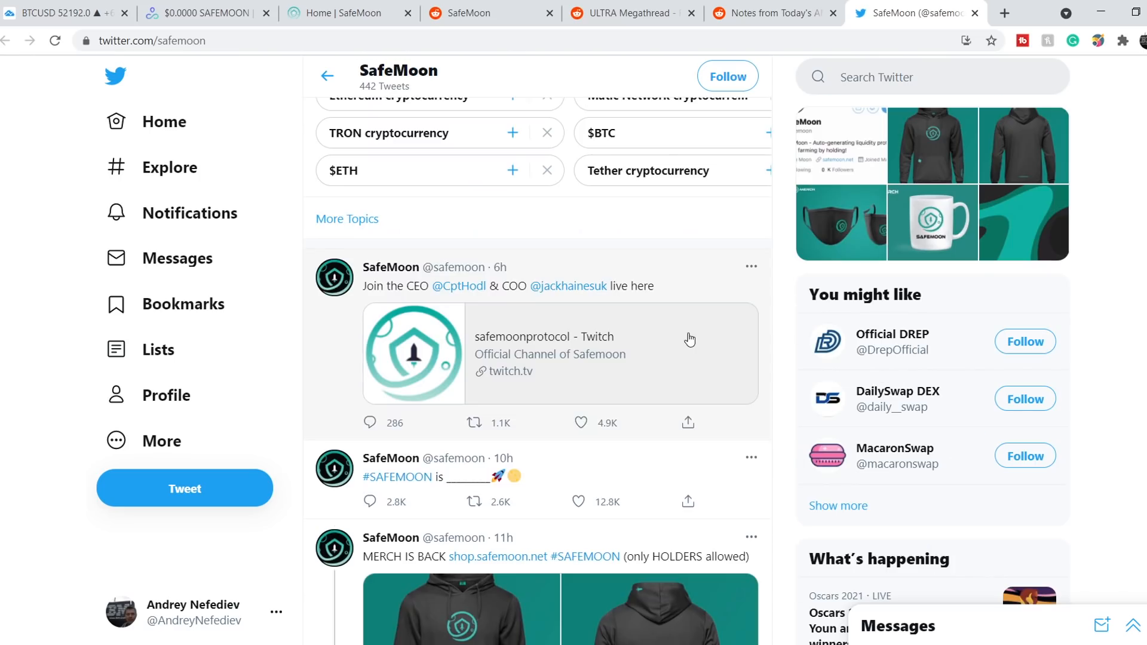
pyautogui.moveTo(708, 352)
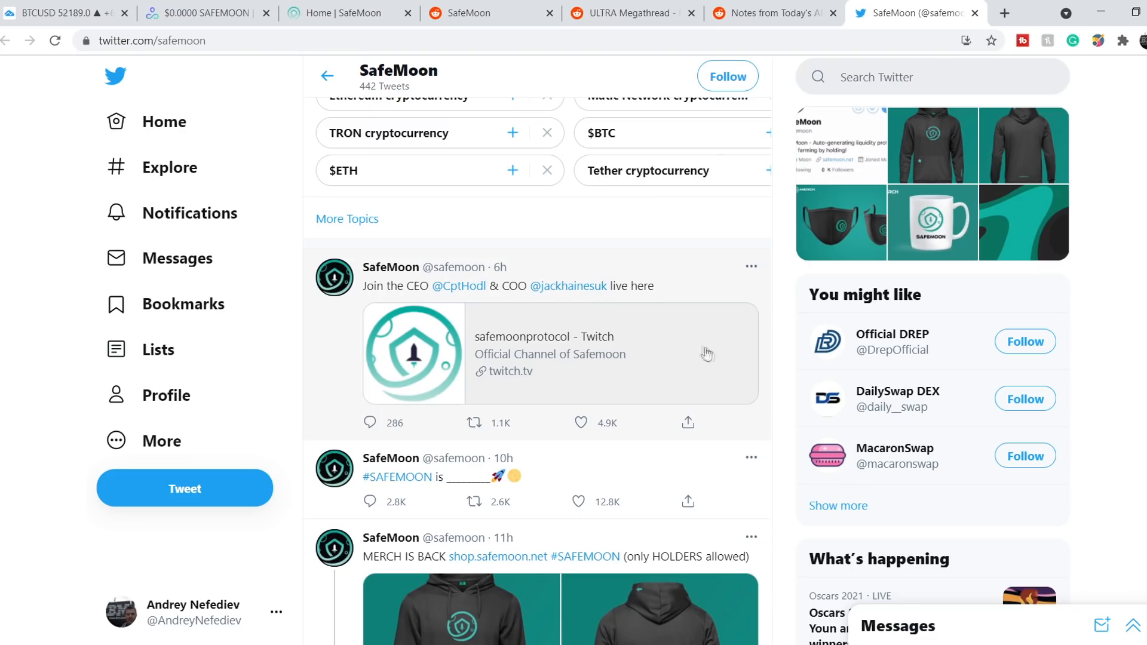
pyautogui.moveTo(597, 37)
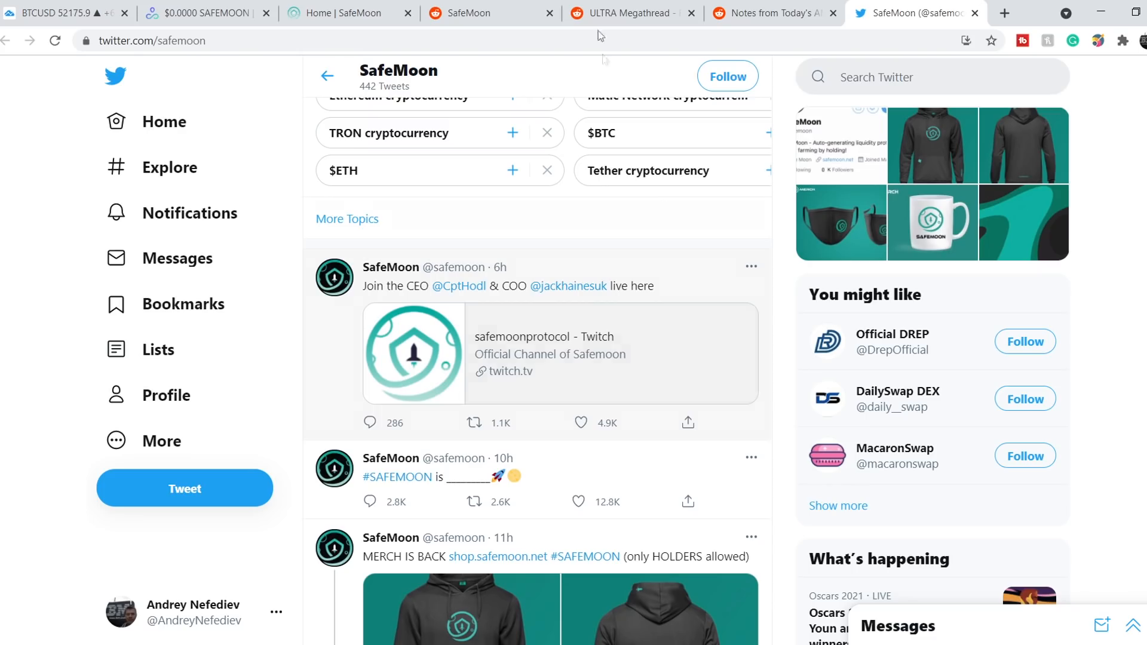
# - Read the AMA INFO points on the 4 Billion market cap and most viral cryptocurrency
pyautogui.click(775, 12)
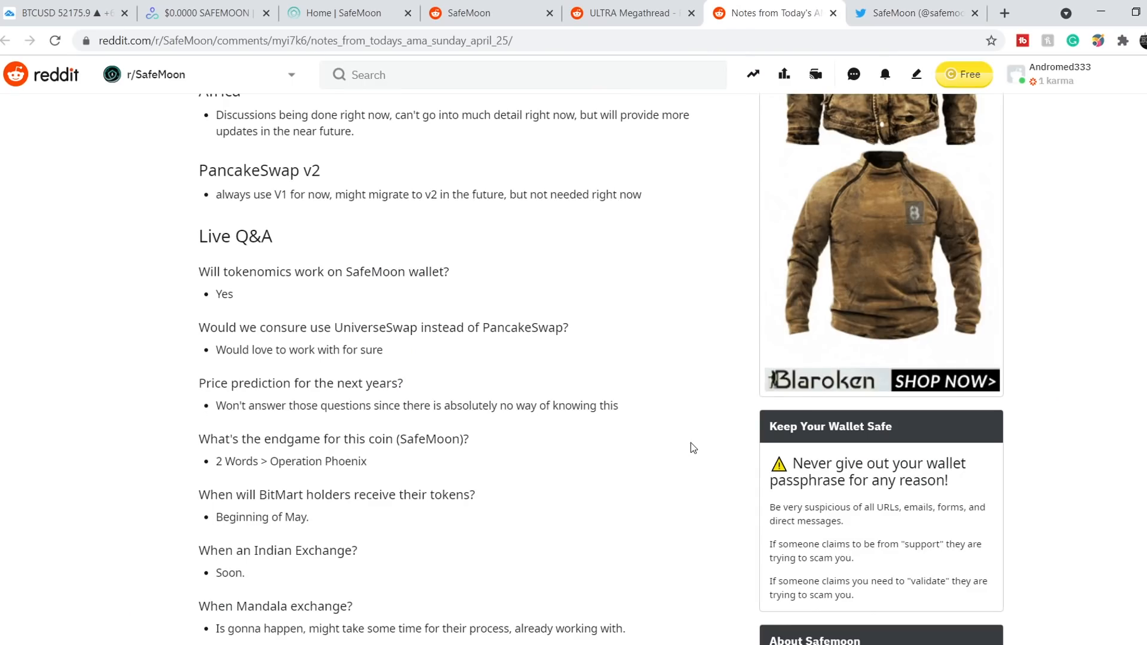
pyautogui.scroll(3)
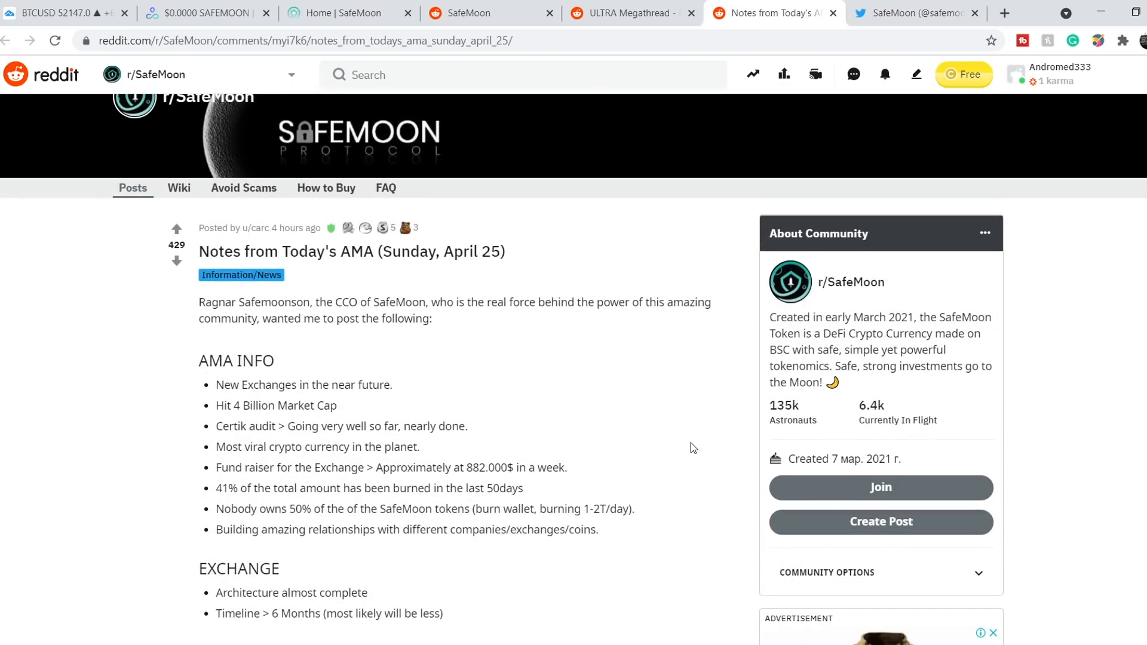
pyautogui.scroll(-3)
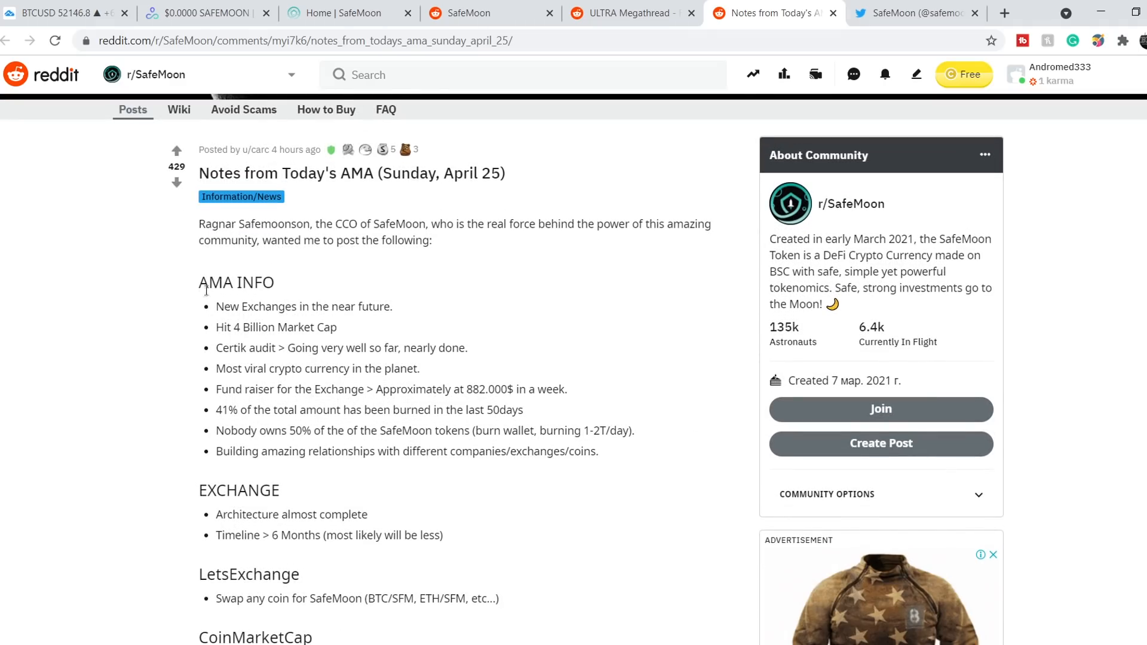
pyautogui.moveTo(217, 304)
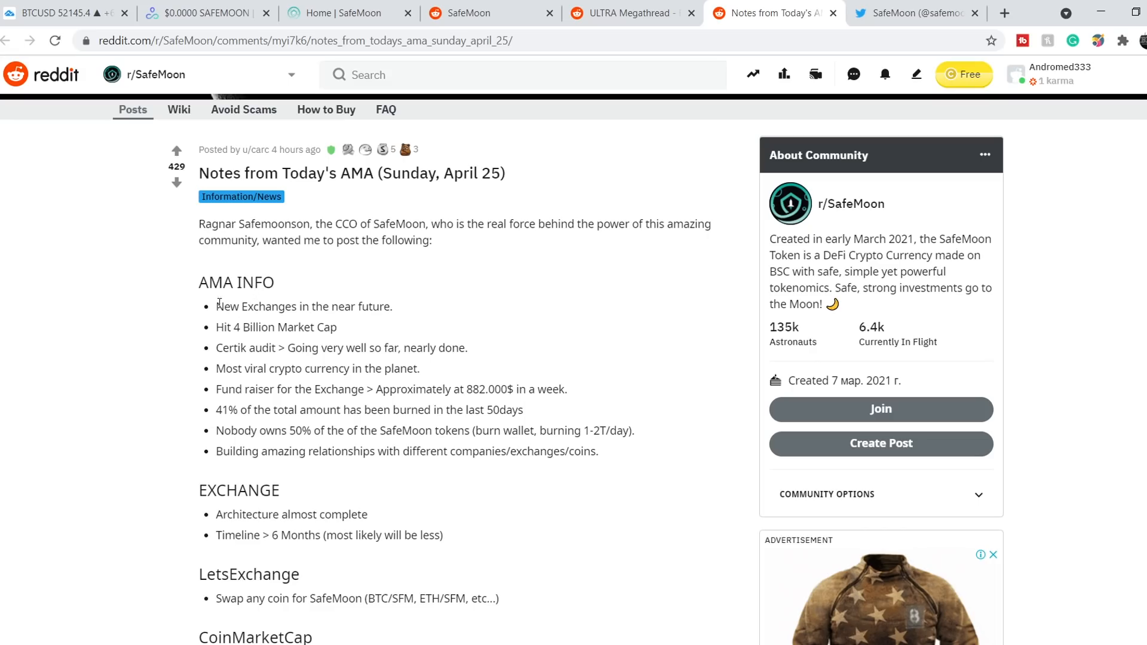
pyautogui.tripleClick(303, 306)
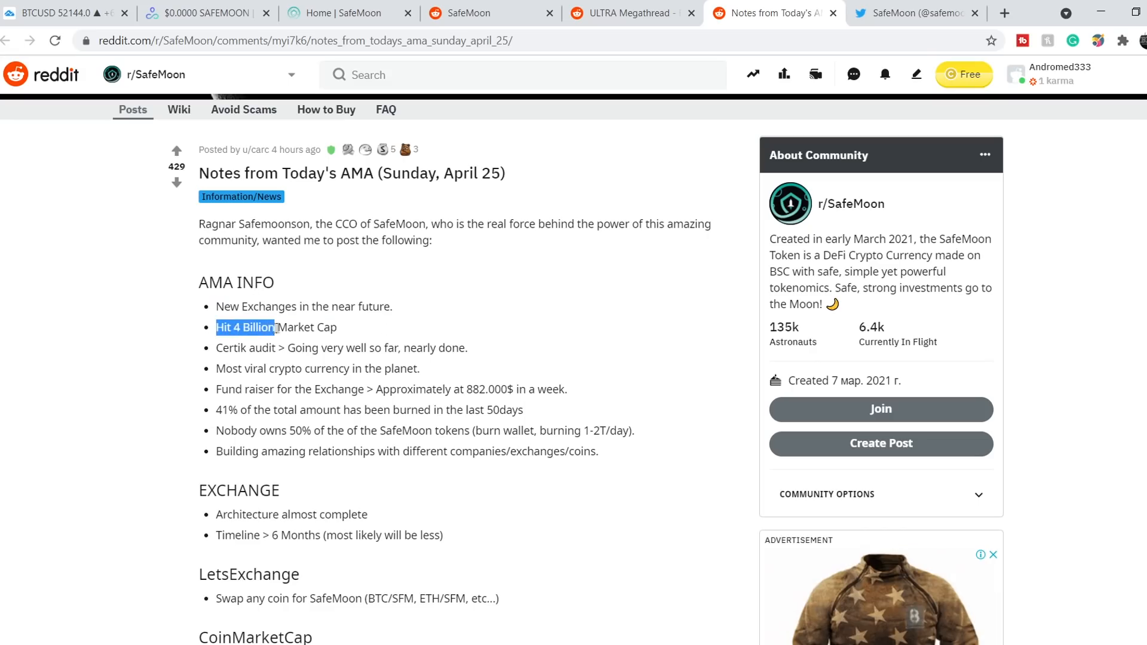
pyautogui.moveTo(215, 327); pyautogui.dragTo(337, 327)
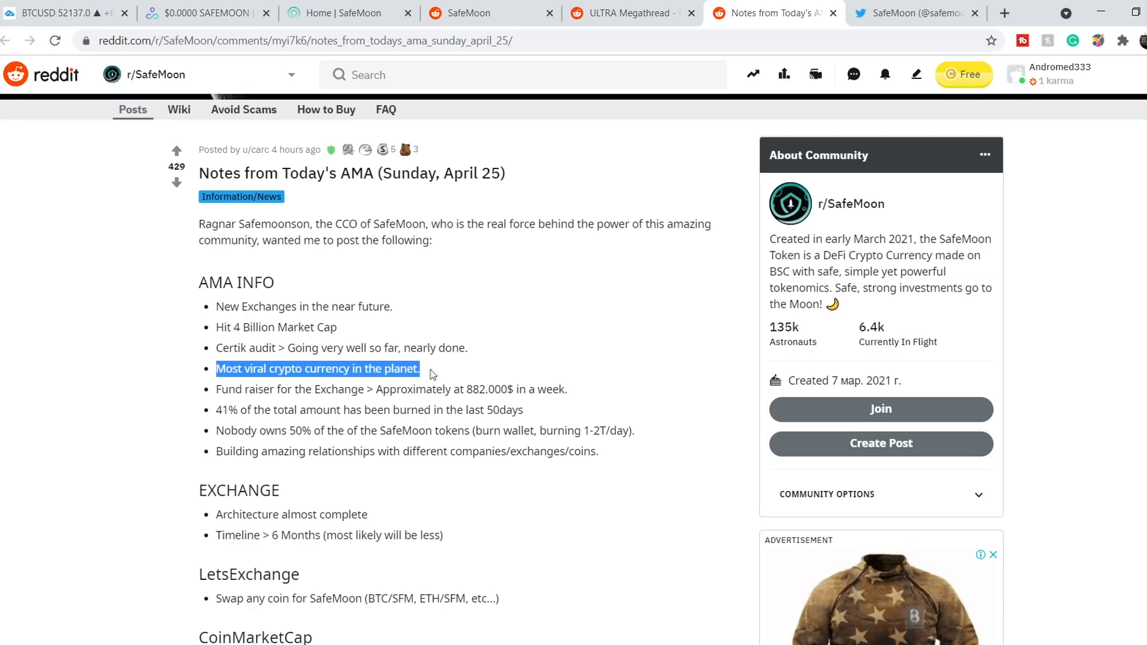
pyautogui.click(380, 468)
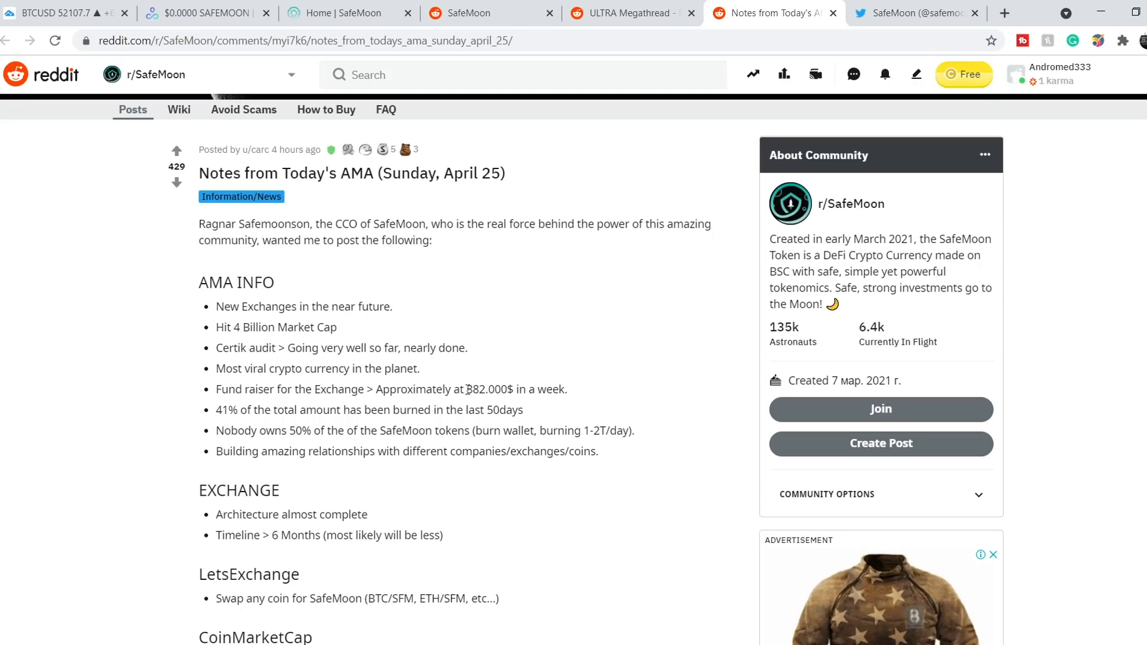
# - Highlight the 41% burned, nobody owns 50% and building relationships points, reaching the Exchange section
pyautogui.doubleClick(489, 390)
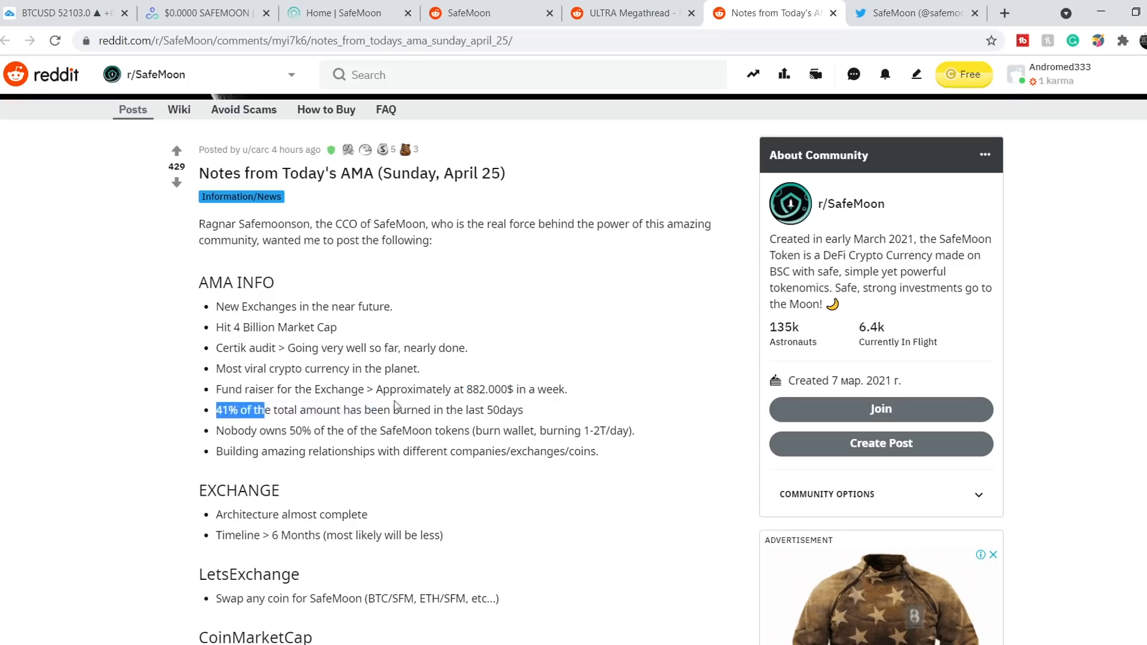
pyautogui.moveTo(268, 410); pyautogui.dragTo(498, 409)
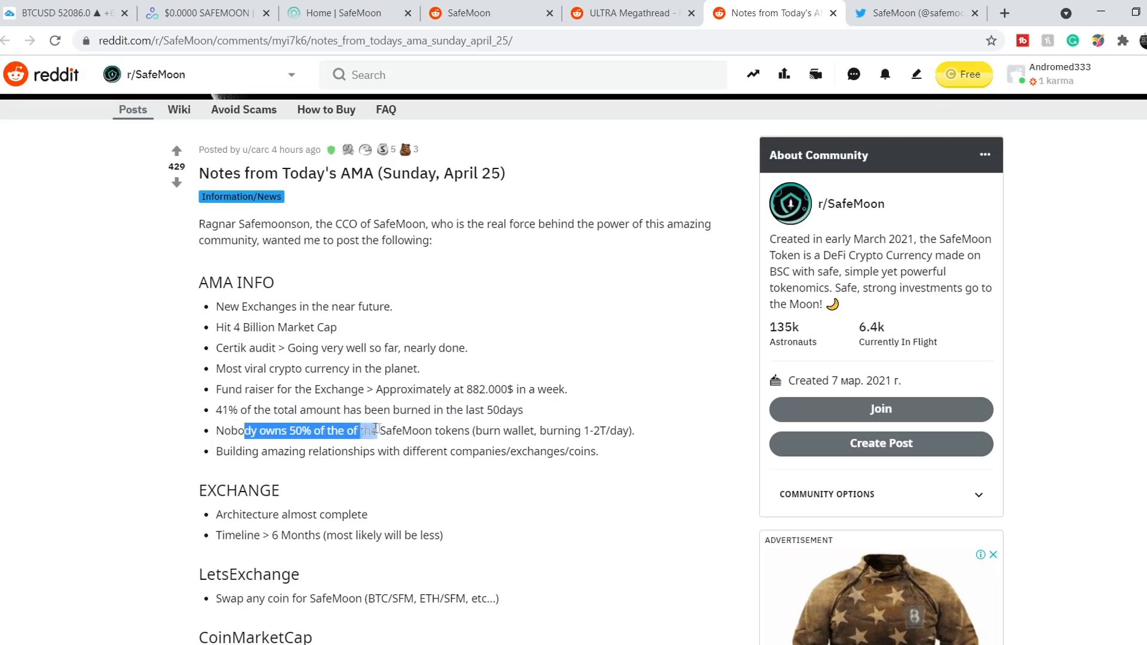
pyautogui.moveTo(366, 430); pyautogui.dragTo(468, 430)
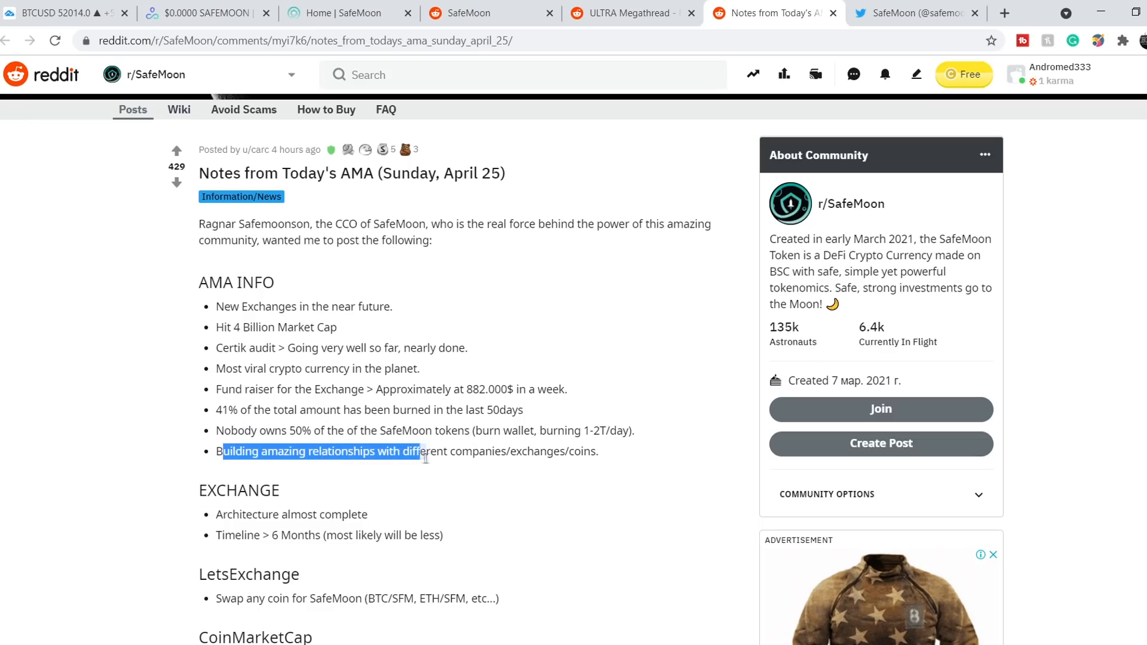
pyautogui.moveTo(423, 452); pyautogui.dragTo(538, 483)
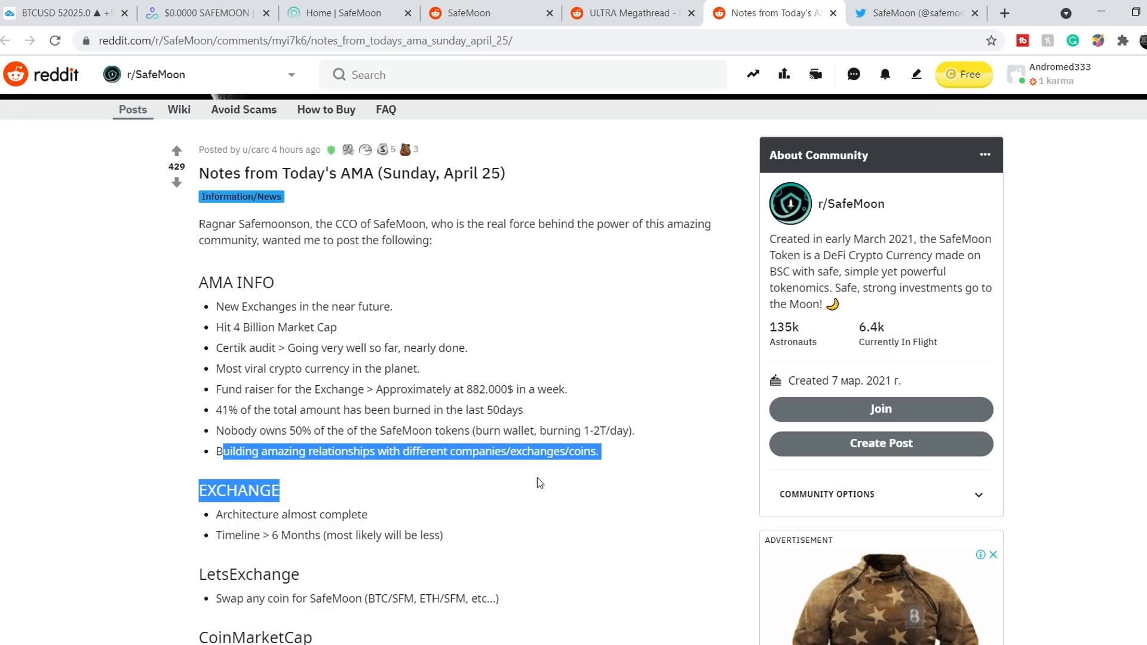
pyautogui.scroll(-3)
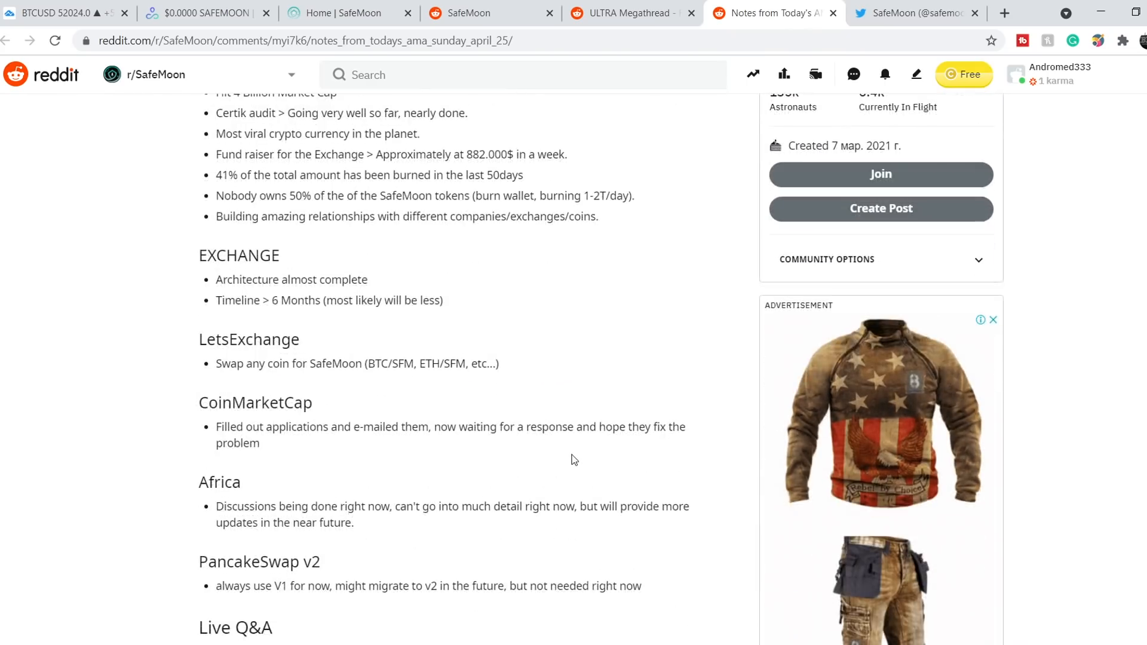
pyautogui.scroll(-3)
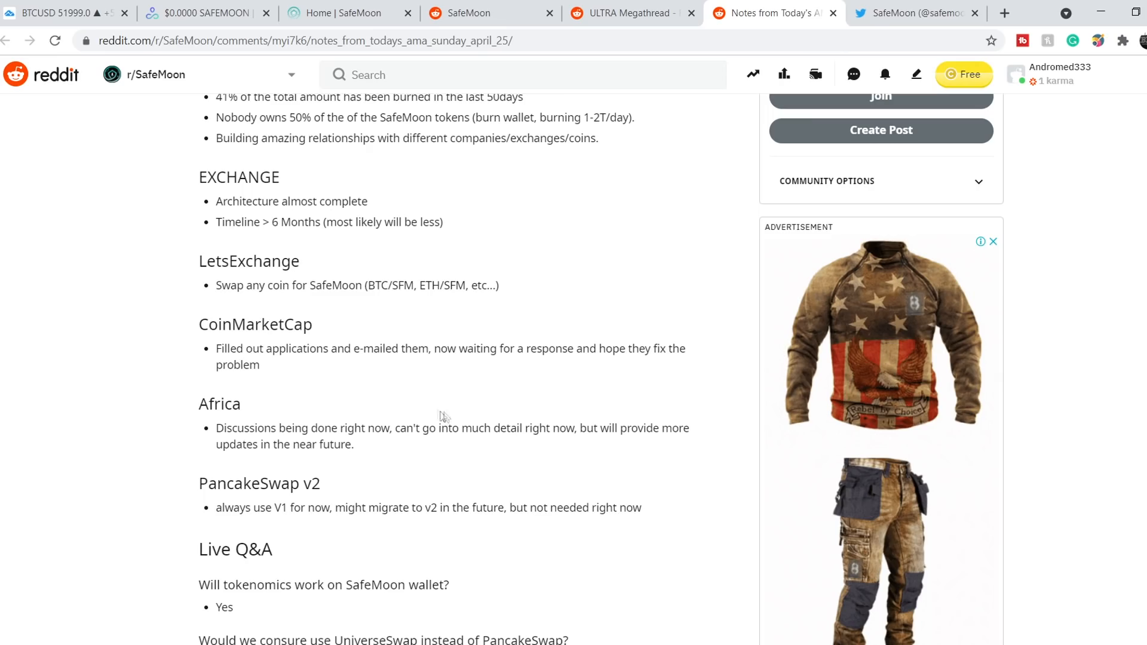
pyautogui.scroll(-3)
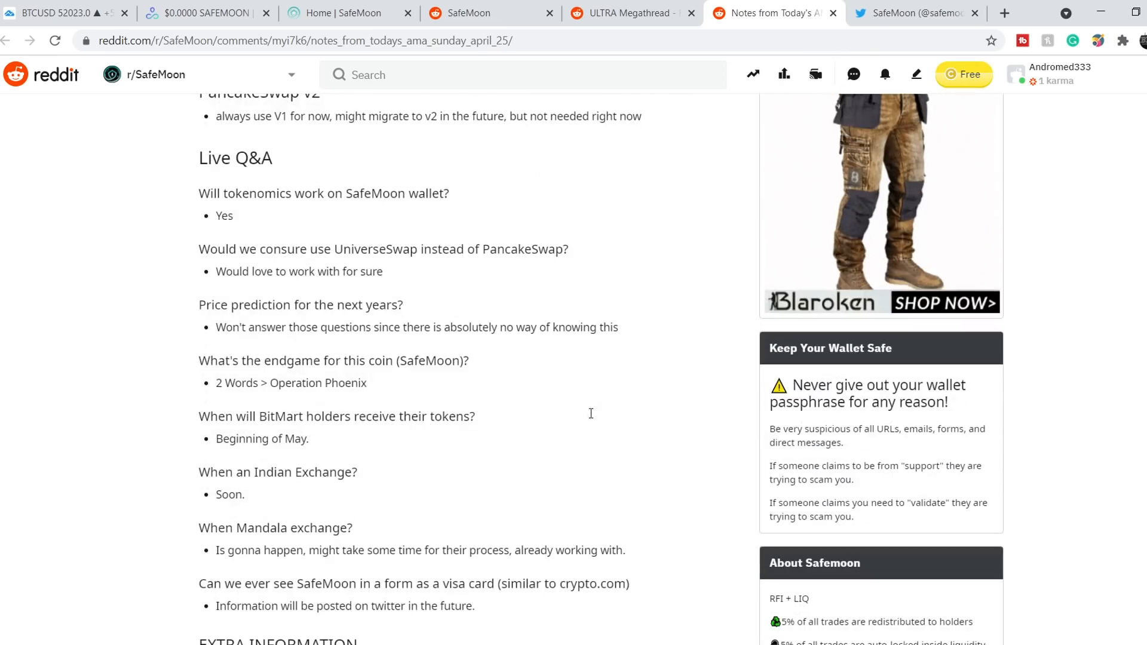
pyautogui.moveTo(333, 184)
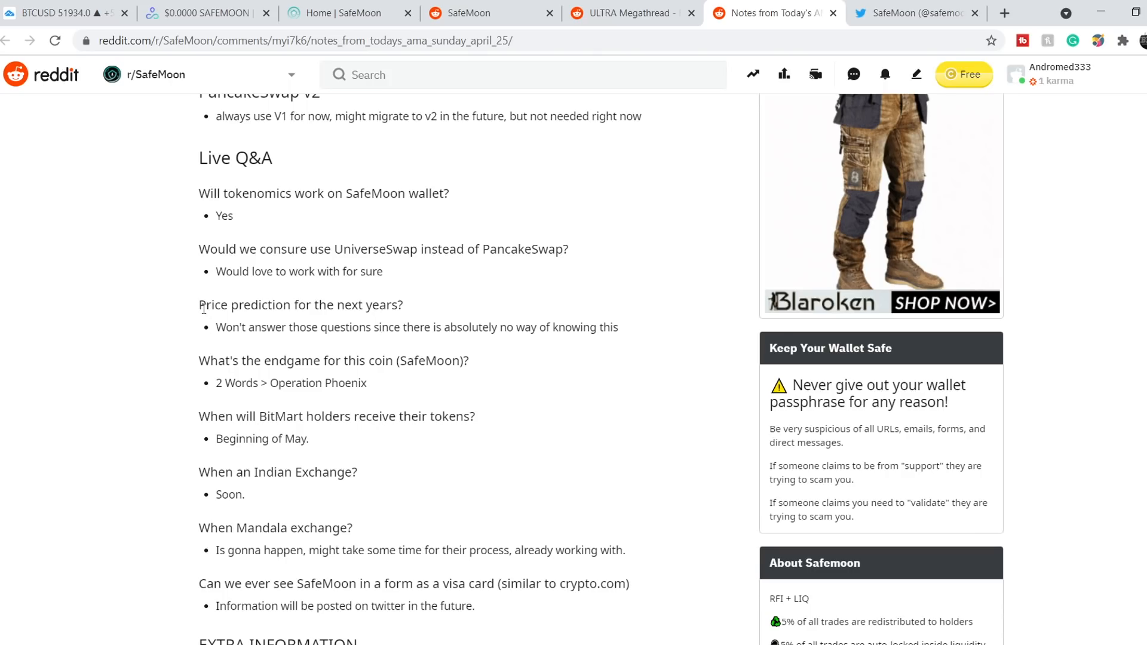
pyautogui.moveTo(200, 305); pyautogui.dragTo(618, 327)
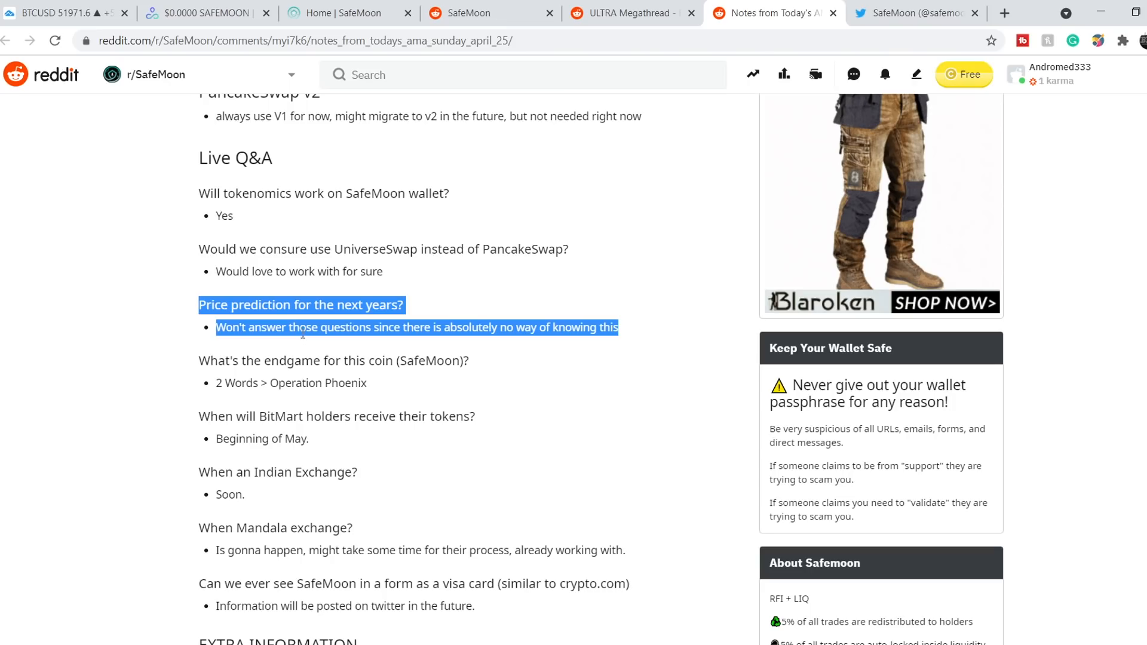
pyautogui.moveTo(571, 347)
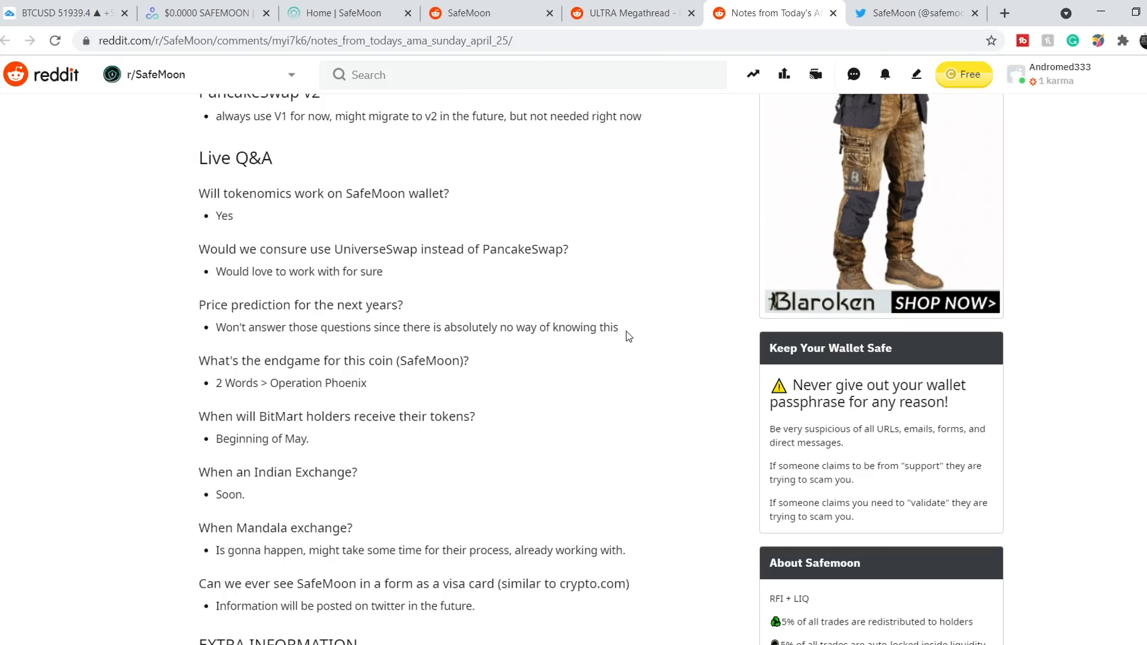
pyautogui.moveTo(202, 392)
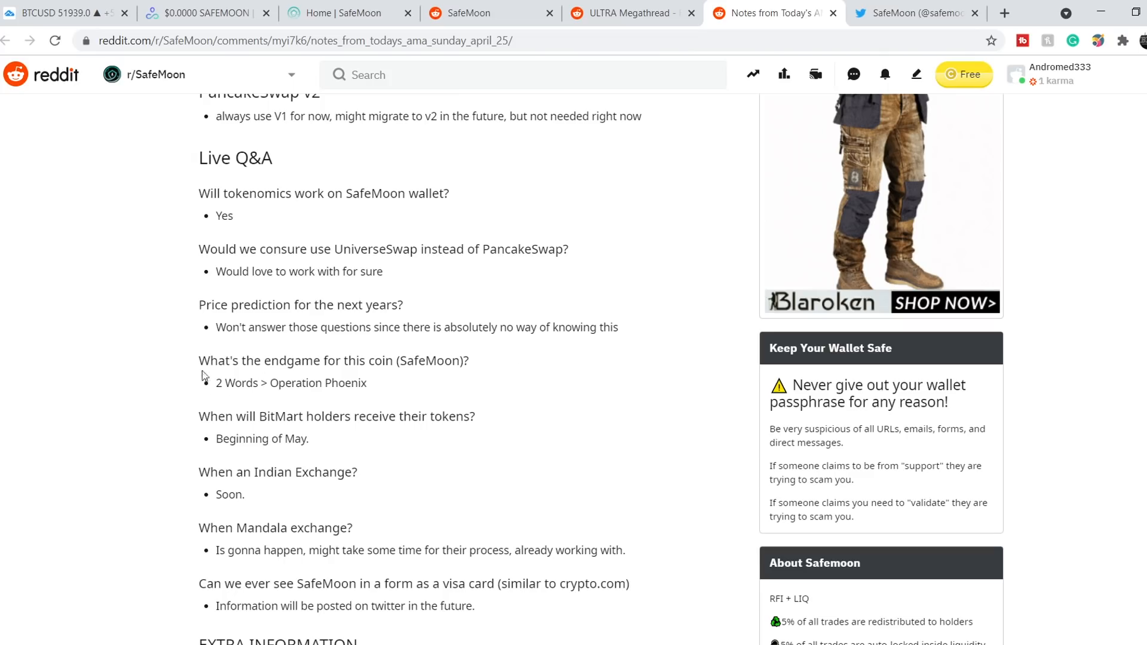
pyautogui.moveTo(200, 361); pyautogui.dragTo(415, 361)
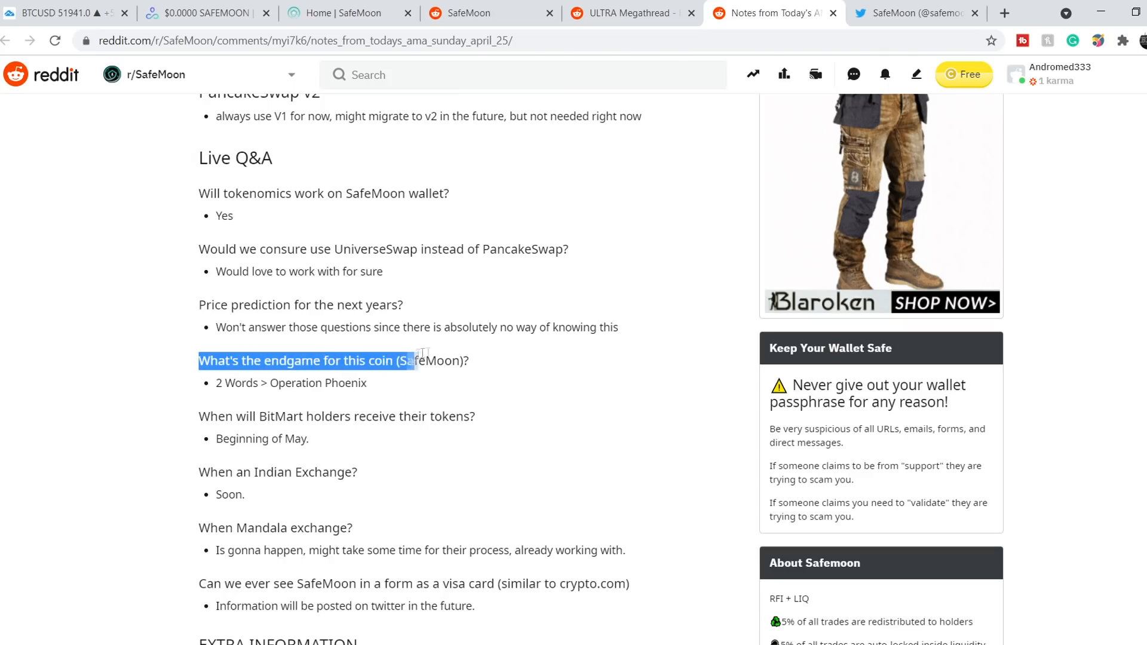
pyautogui.doubleClick(232, 382)
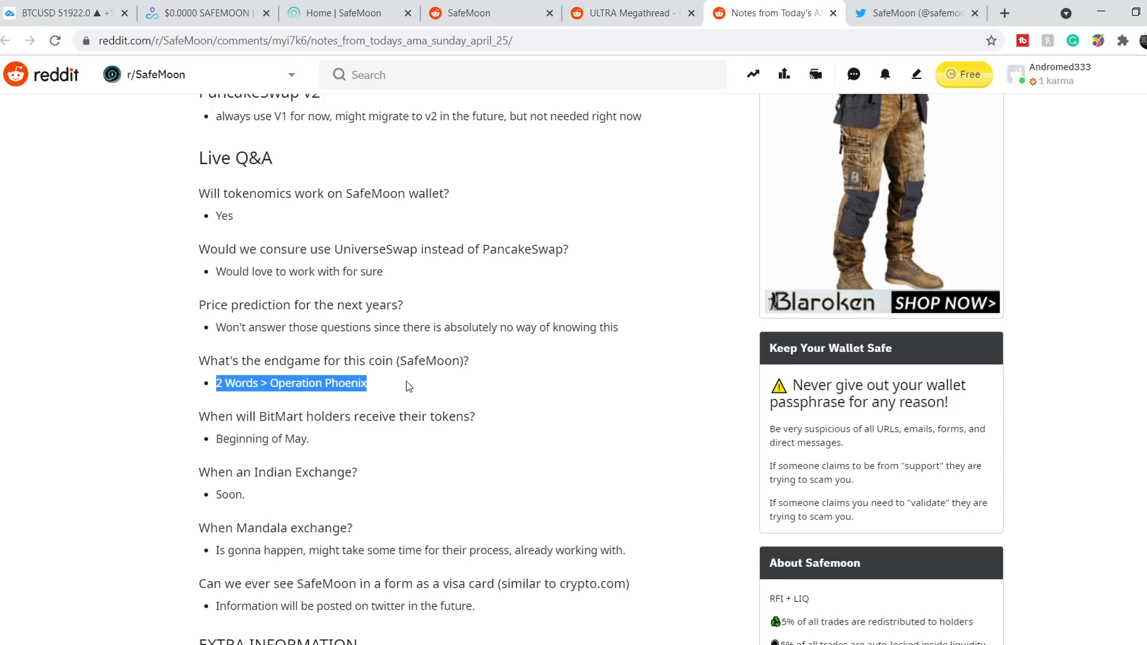
pyautogui.scroll(-3)
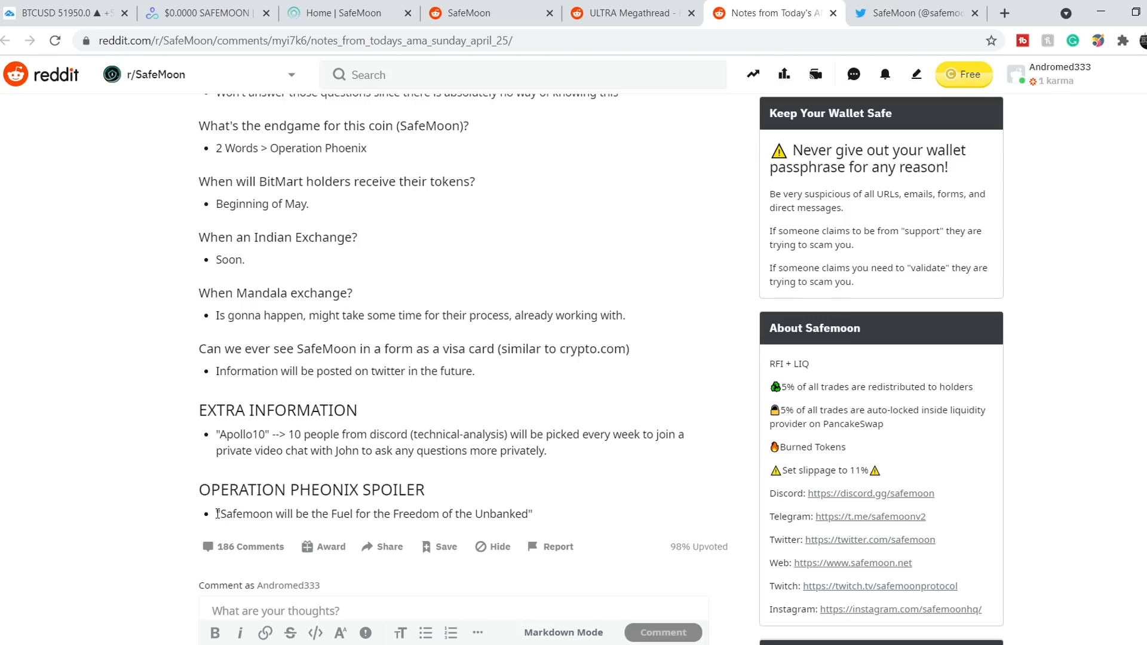
# - Highlight the Operation Phoenix spoiler quote, then return to the DEX Guru SafeMoon chart
pyautogui.moveTo(216, 514); pyautogui.dragTo(458, 514)
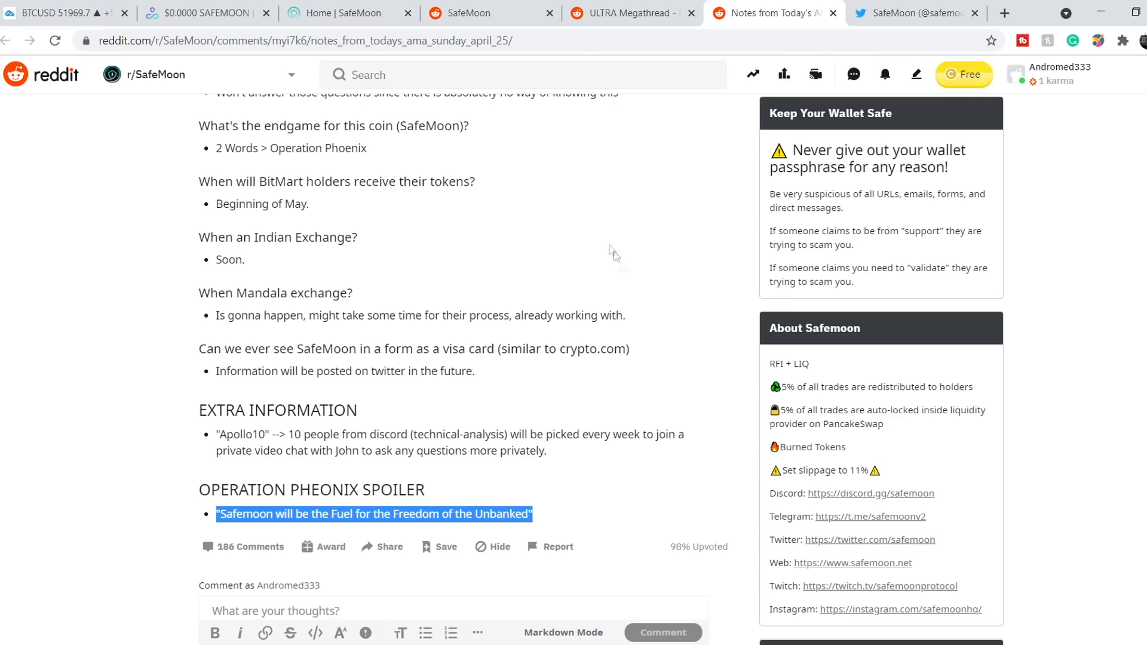
pyautogui.click(206, 12)
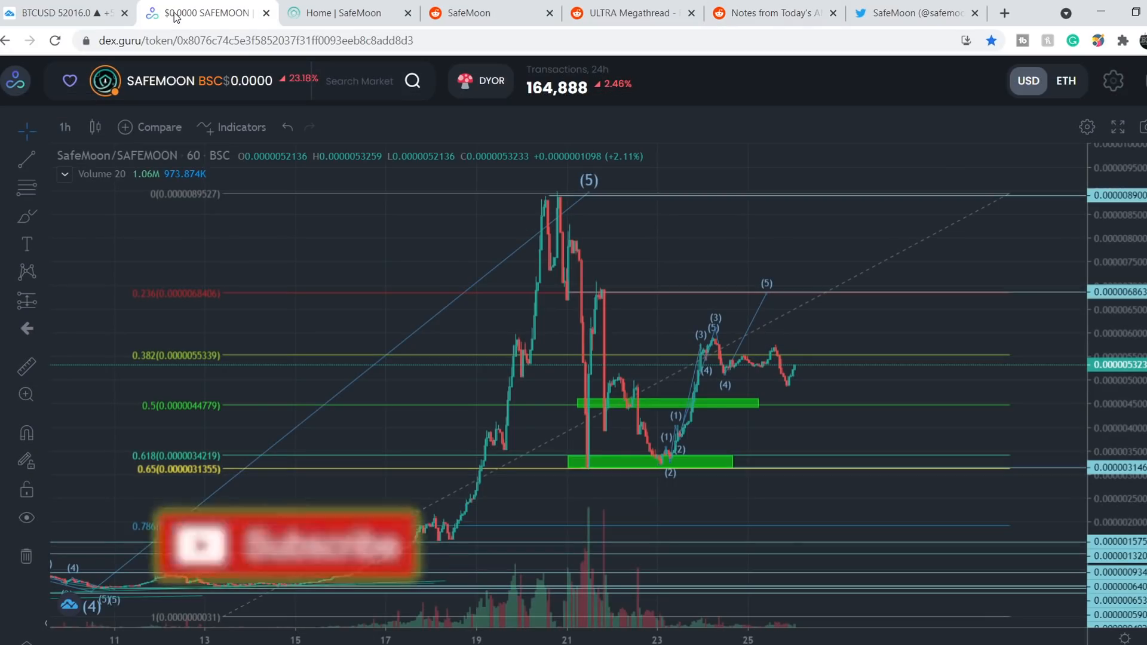
pyautogui.click(285, 547)
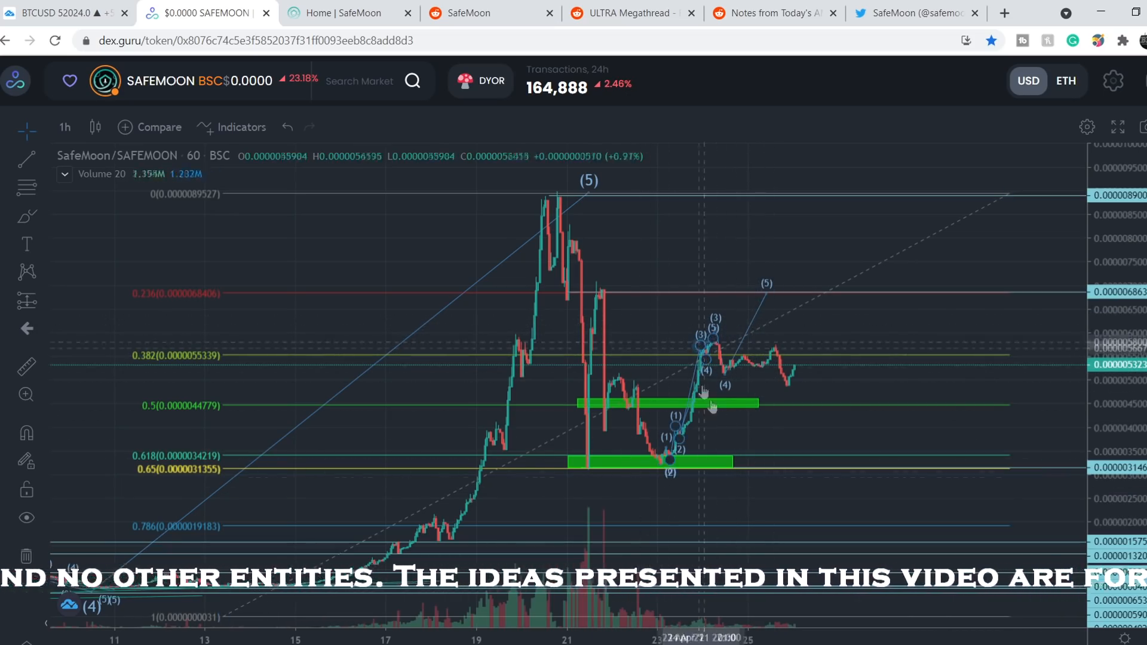
pyautogui.moveTo(761, 382)
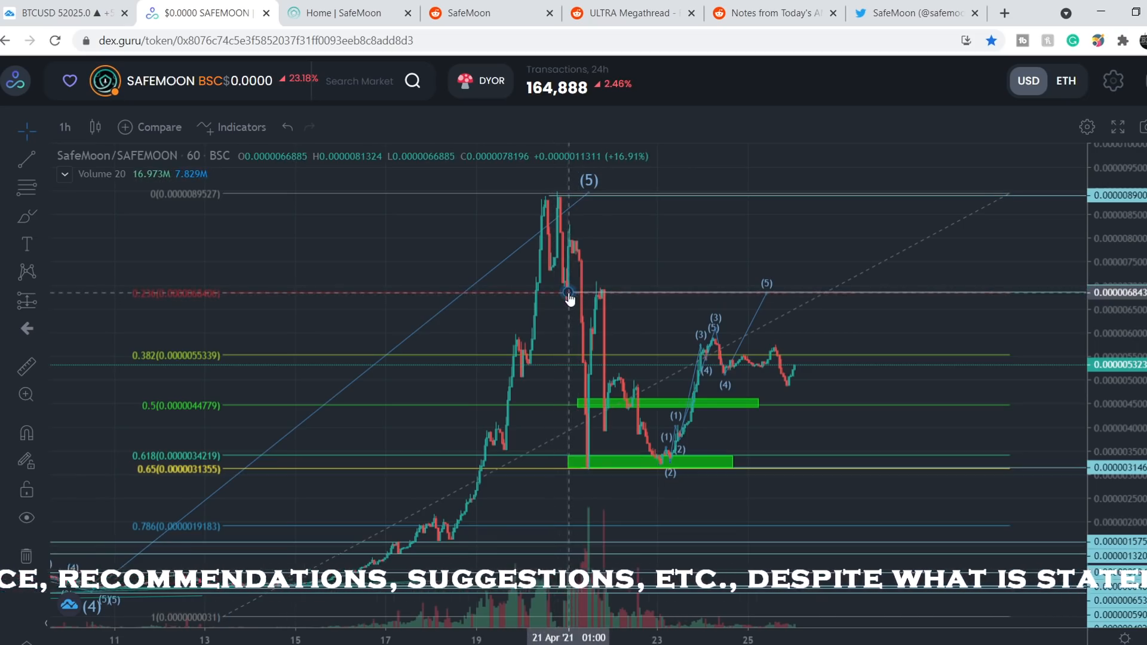
pyautogui.moveTo(659, 294)
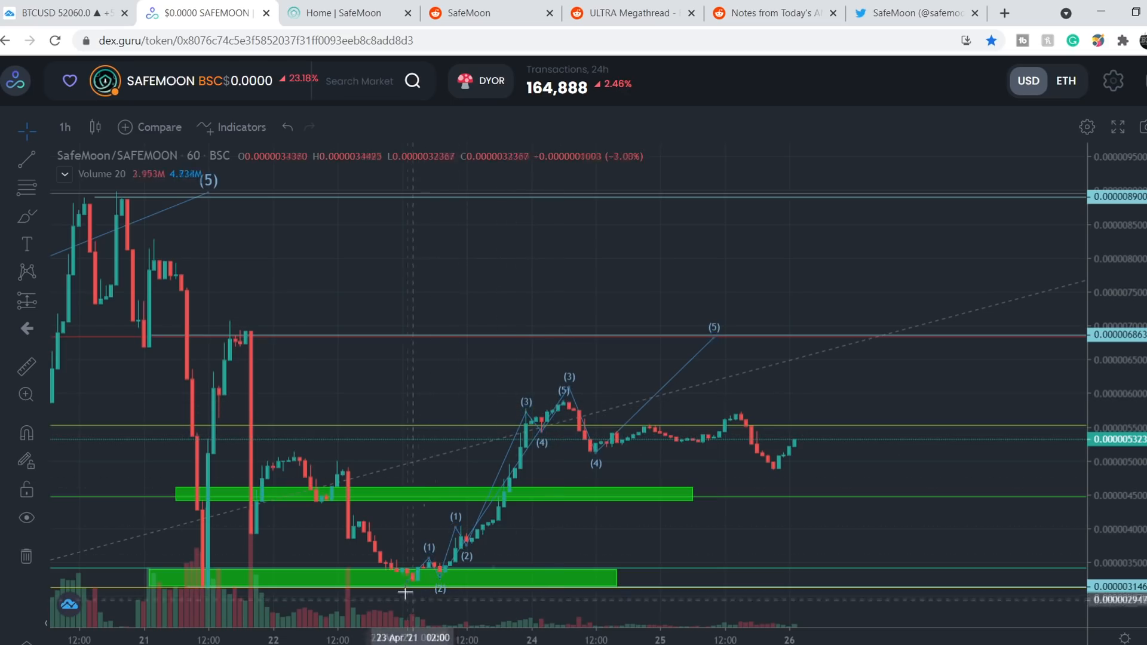
pyautogui.click(409, 583)
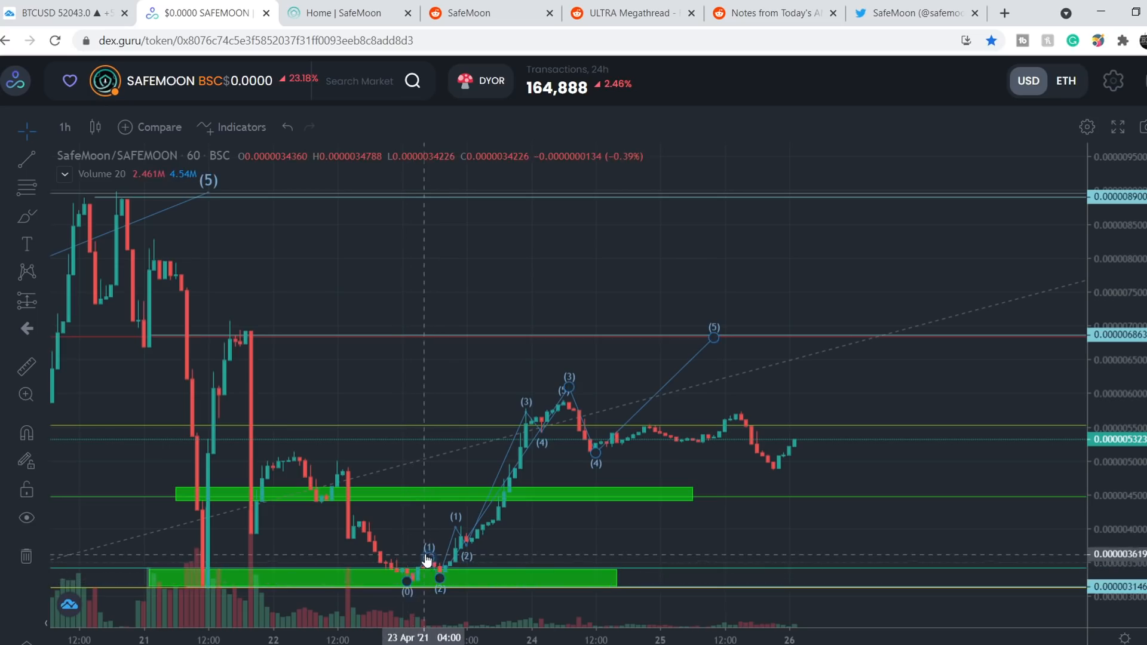
pyautogui.moveTo(559, 404)
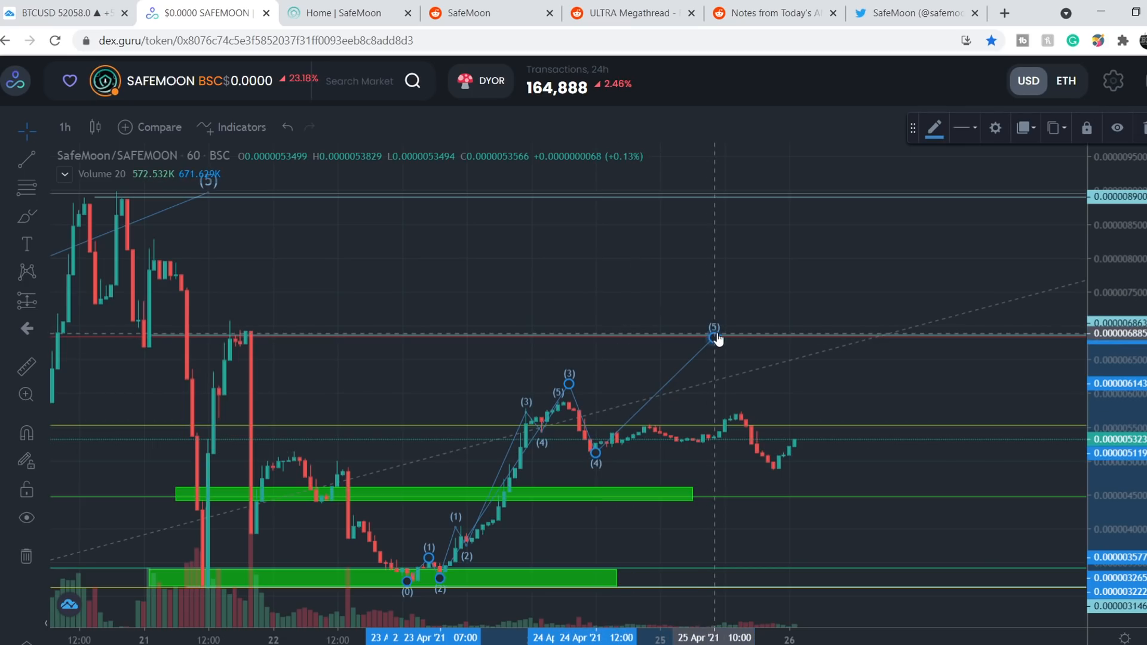
pyautogui.moveTo(811, 467)
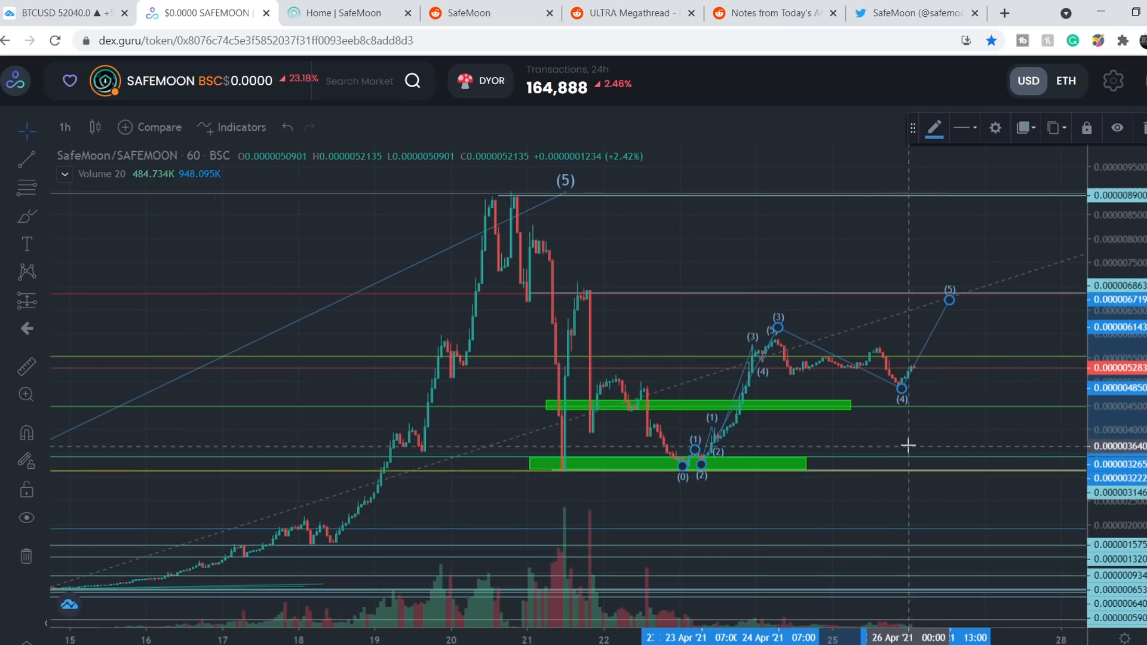
pyautogui.moveTo(700, 480)
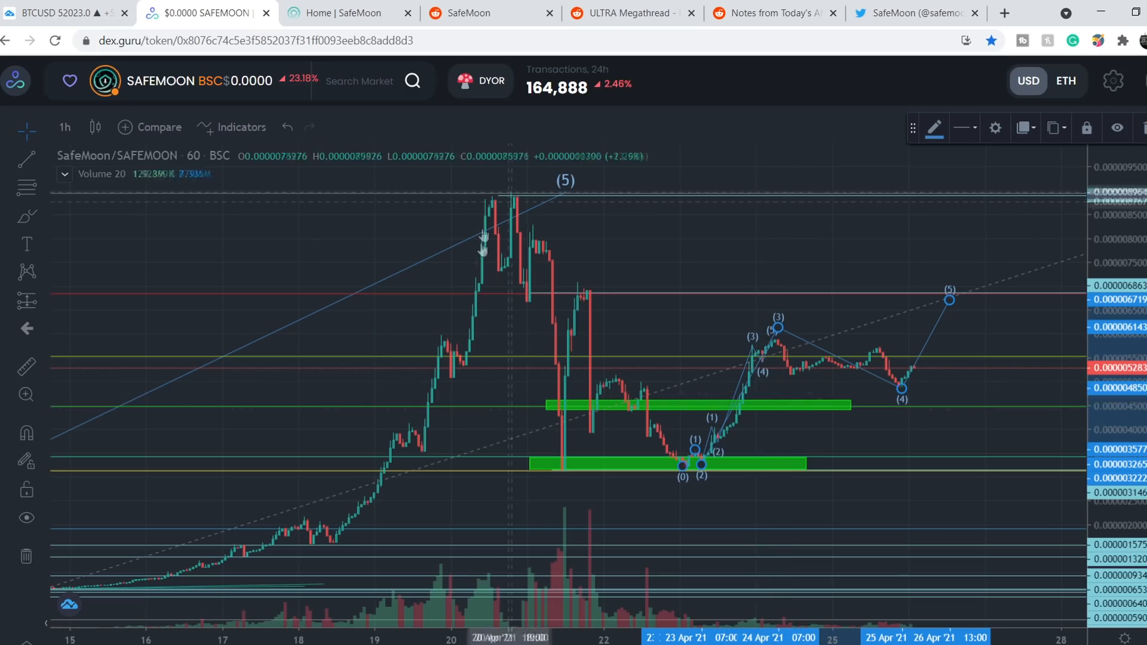
pyautogui.moveTo(704, 485)
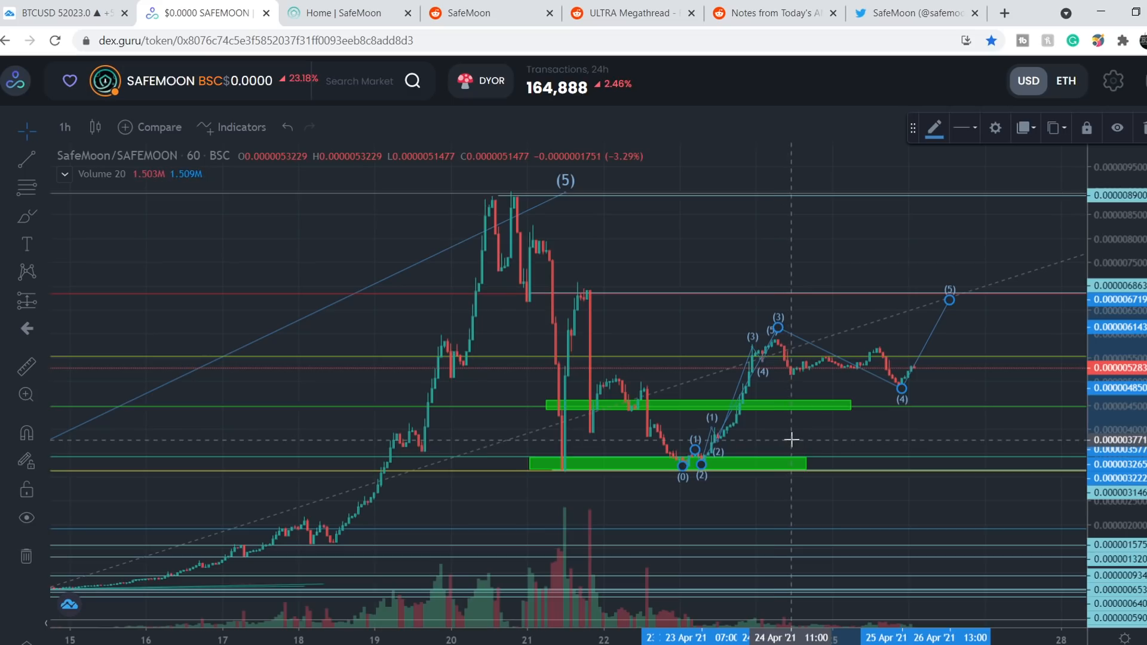
pyautogui.moveTo(814, 447)
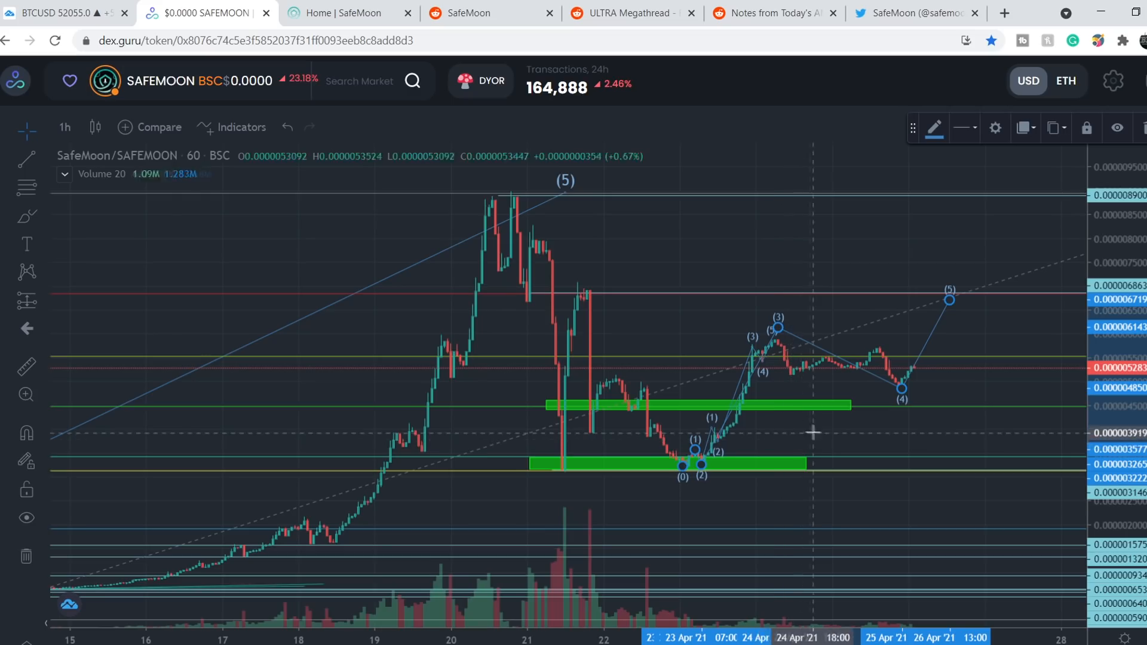
pyautogui.moveTo(899, 576)
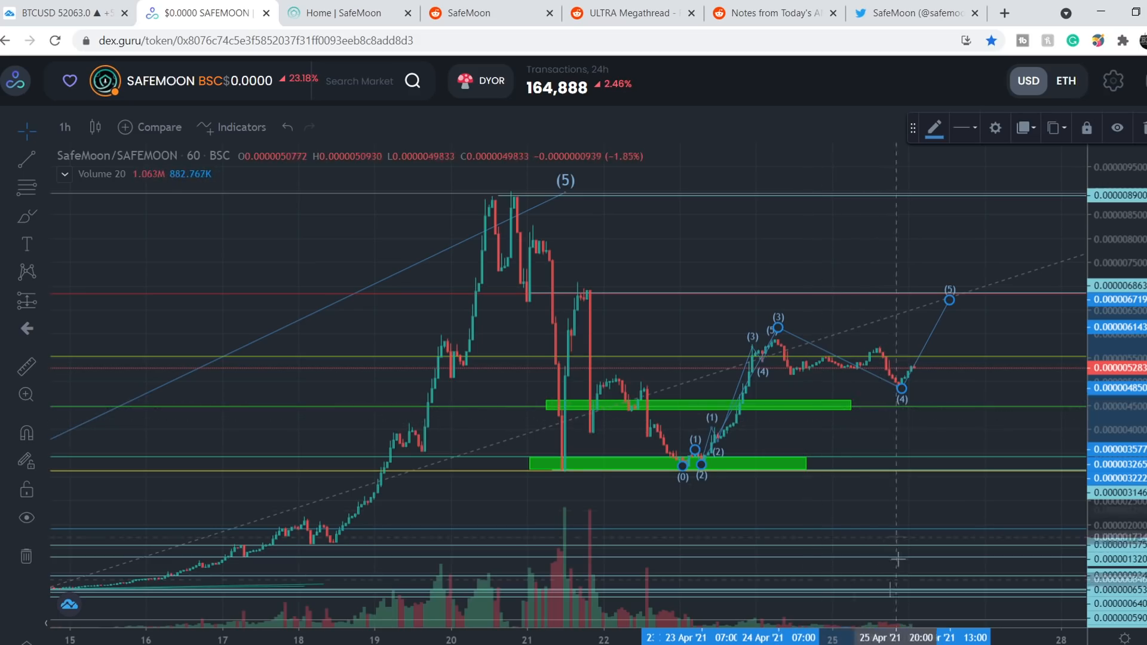
pyautogui.moveTo(893, 601)
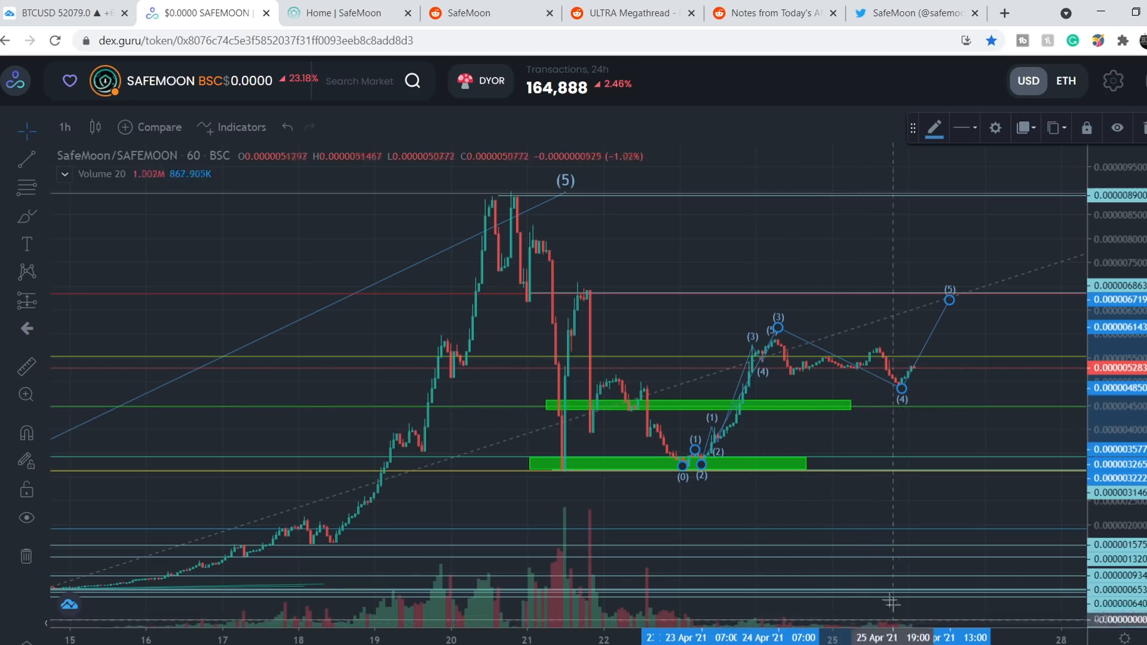
pyautogui.moveTo(777, 335)
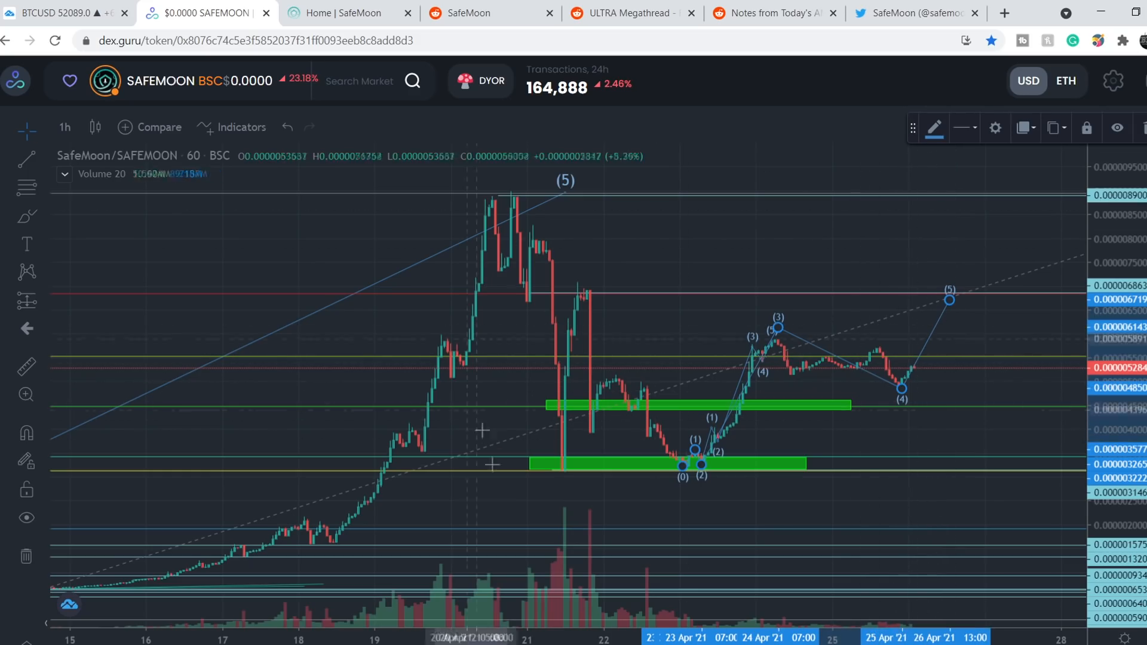
pyautogui.moveTo(882, 440)
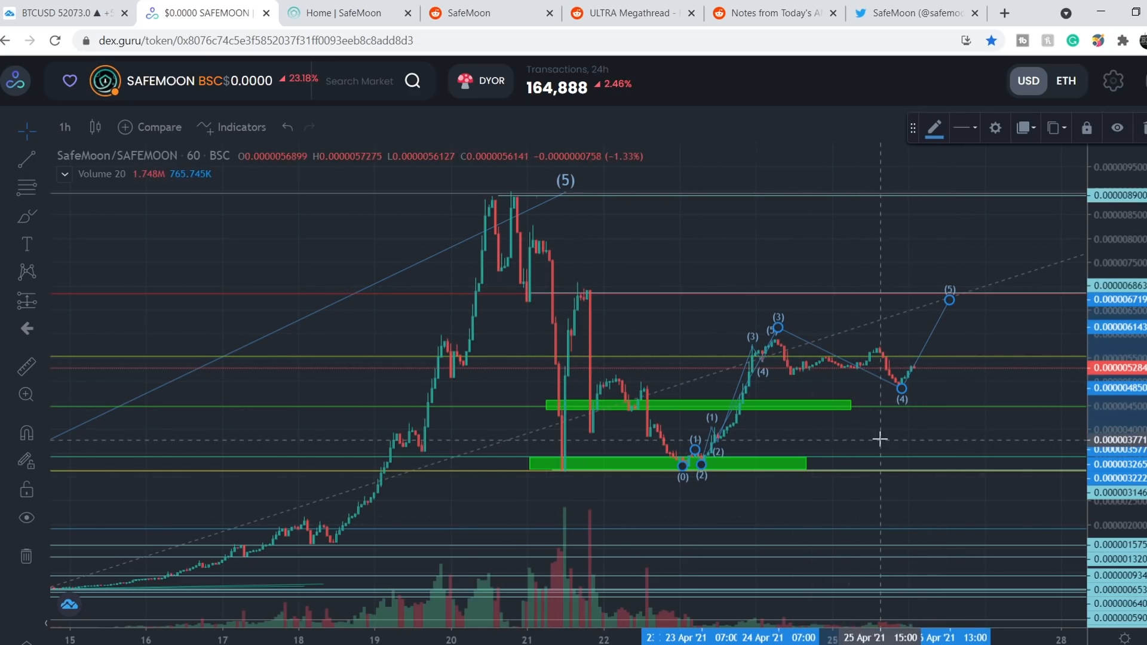
pyautogui.moveTo(947, 461)
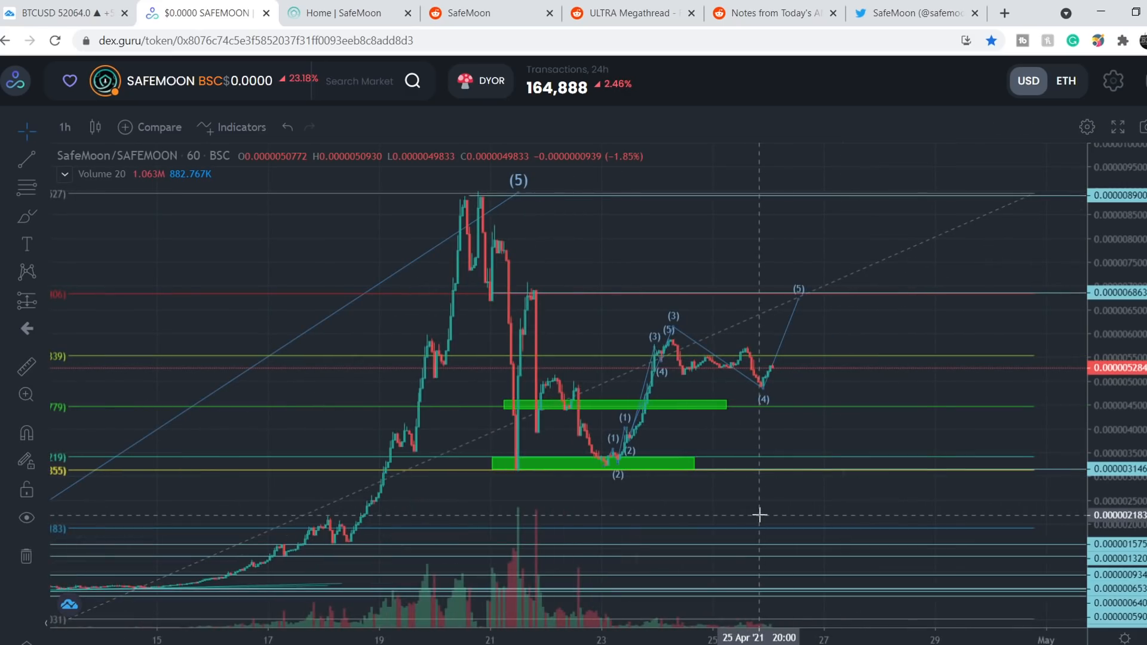
pyautogui.moveTo(557, 495)
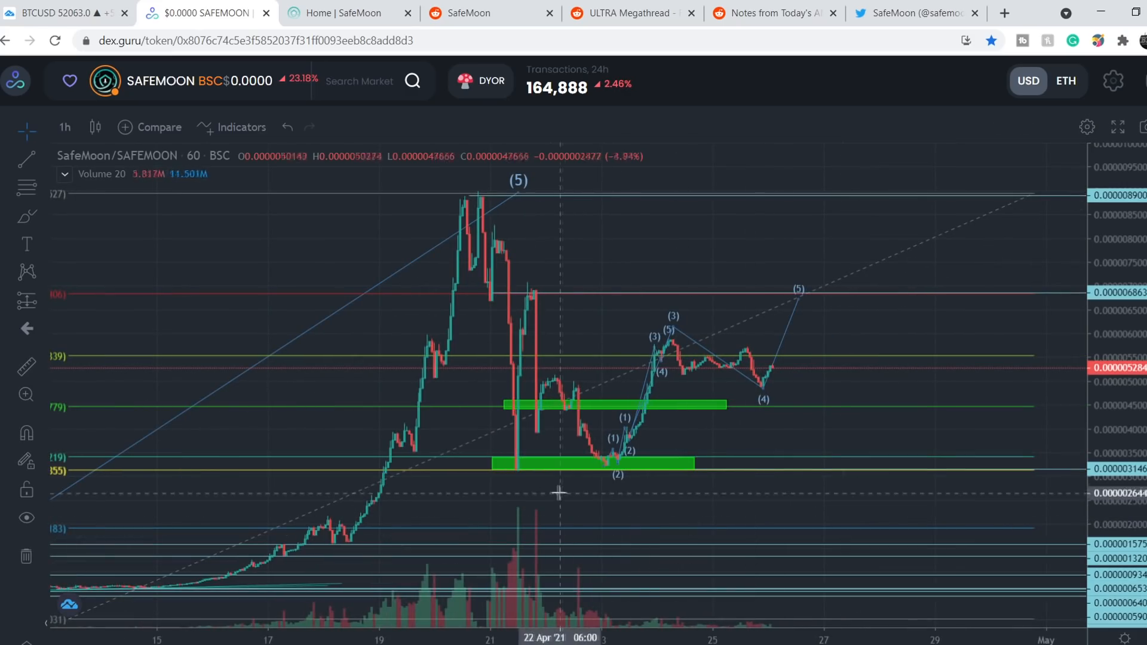
pyautogui.click(607, 464)
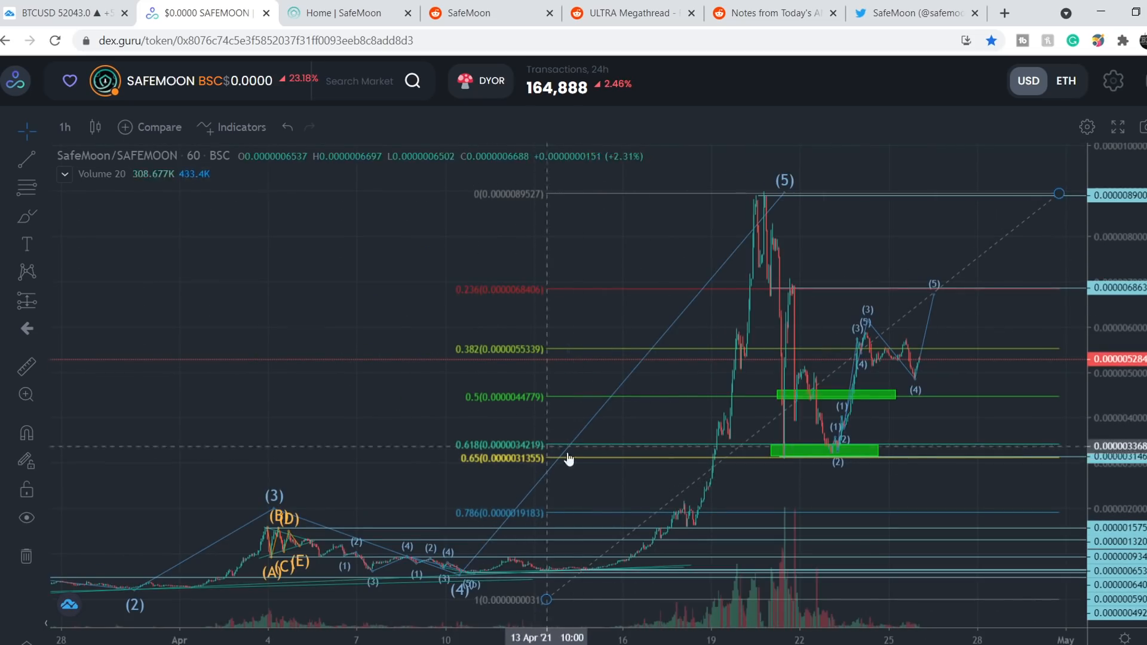
pyautogui.moveTo(889, 504)
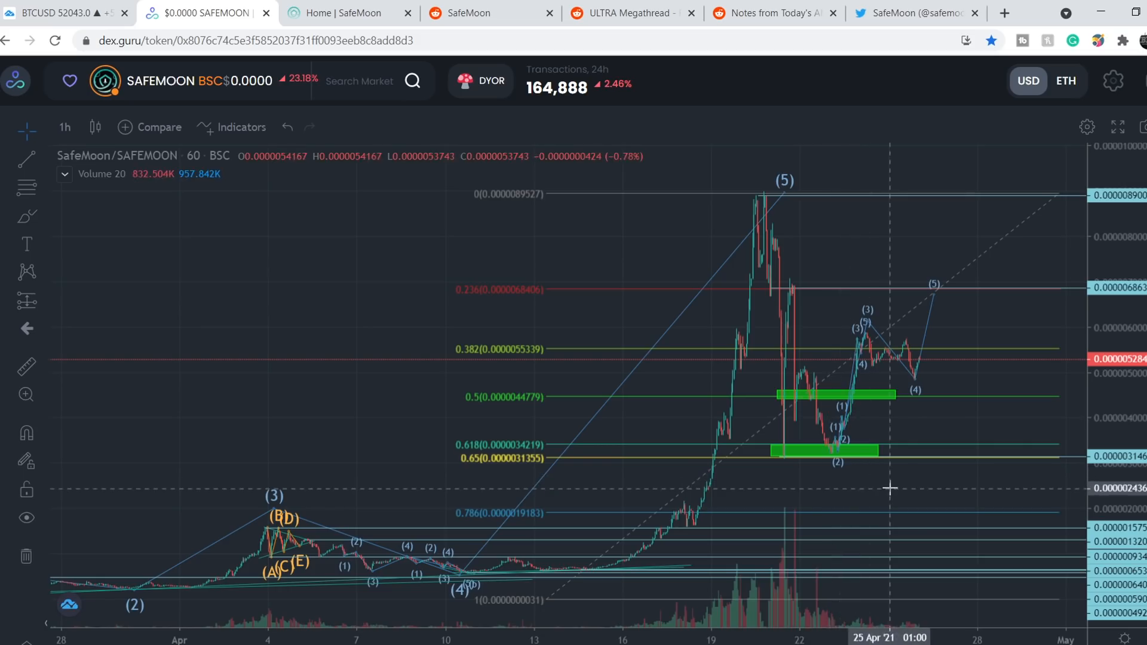
pyautogui.moveTo(889, 511)
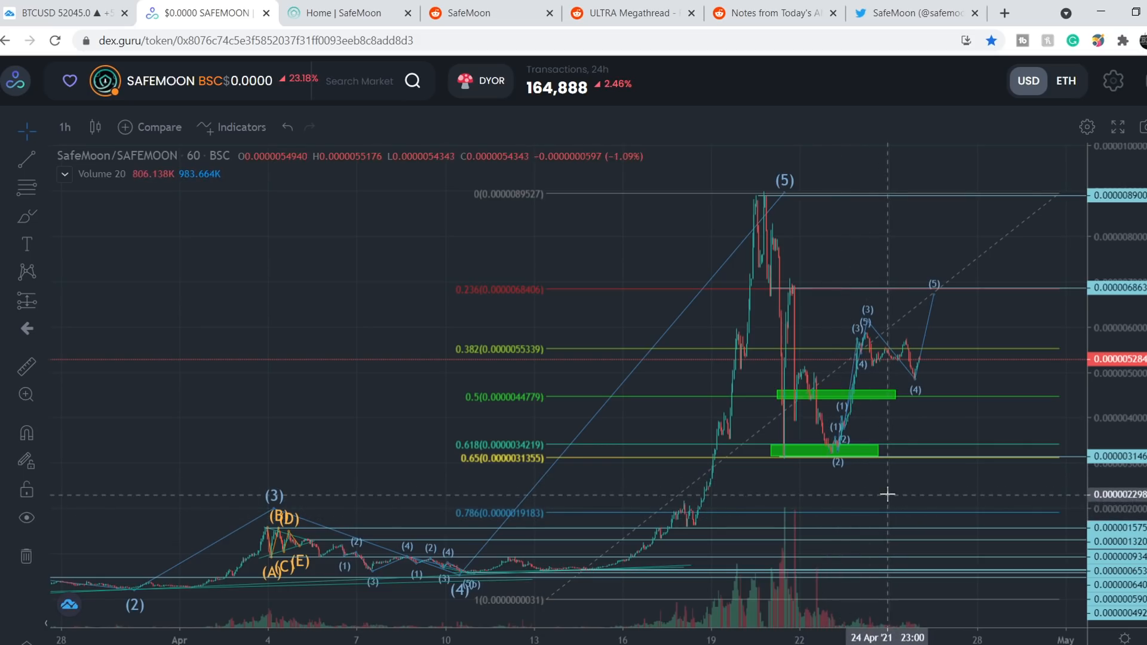
pyautogui.moveTo(906, 490)
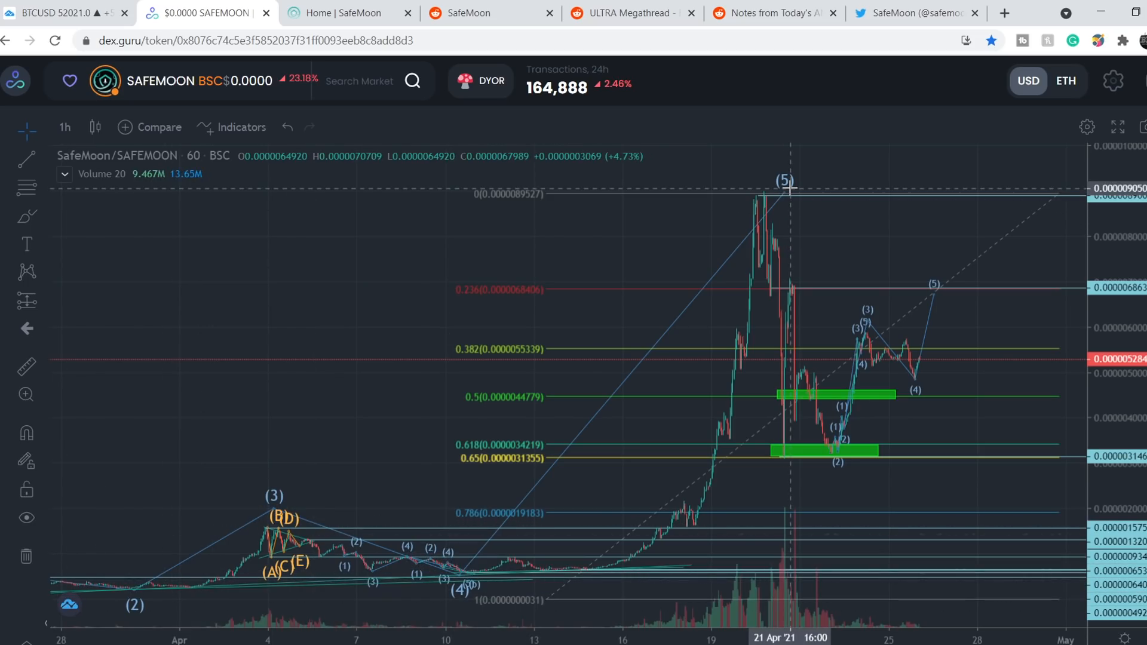
pyautogui.moveTo(760, 220)
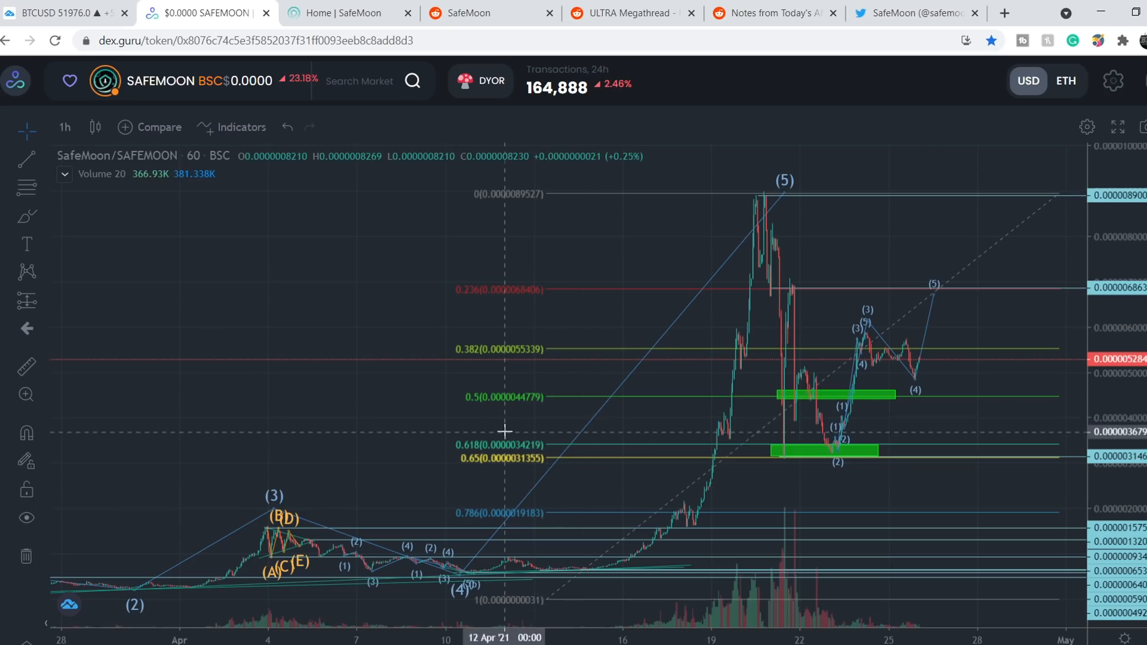
pyautogui.moveTo(518, 433)
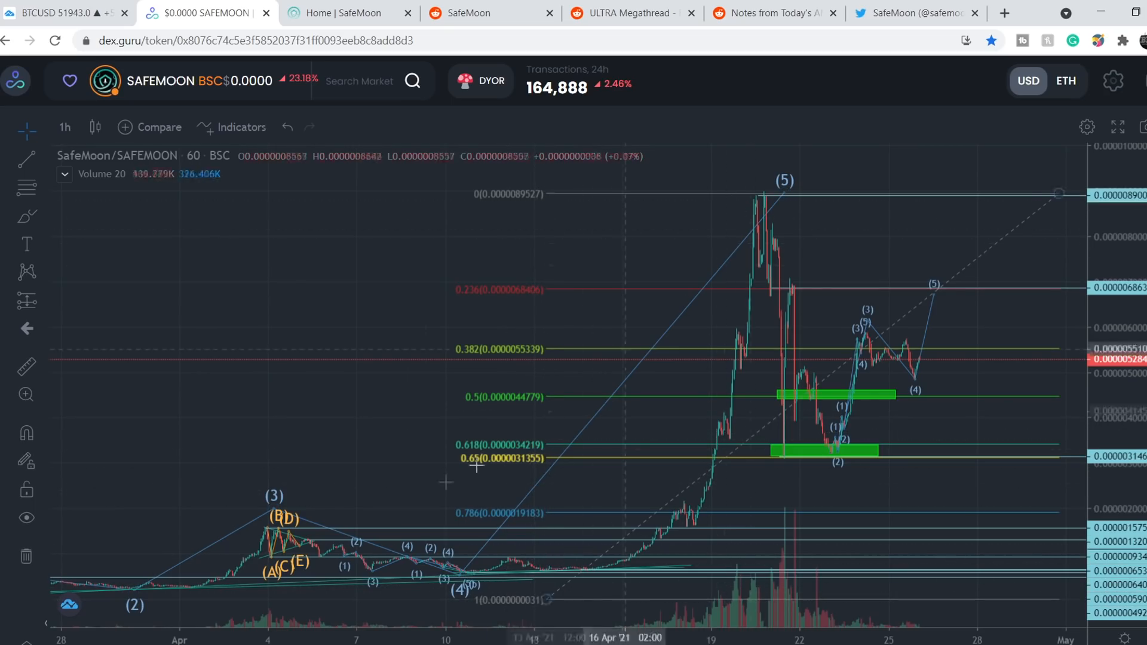
pyautogui.moveTo(789, 202)
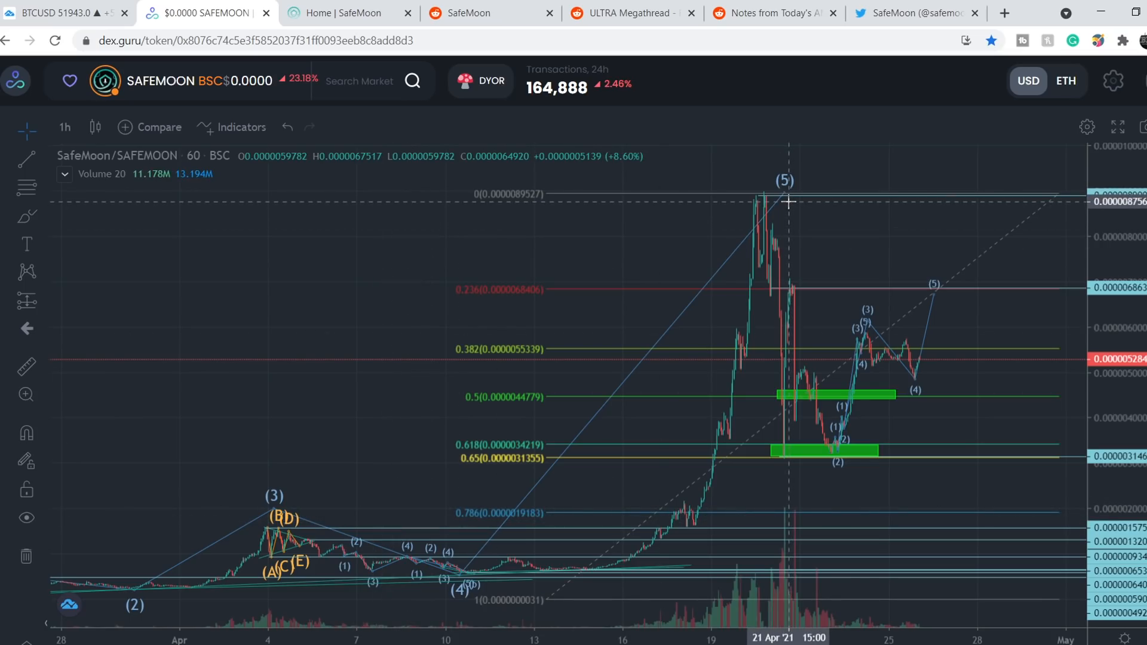
pyautogui.moveTo(622, 325)
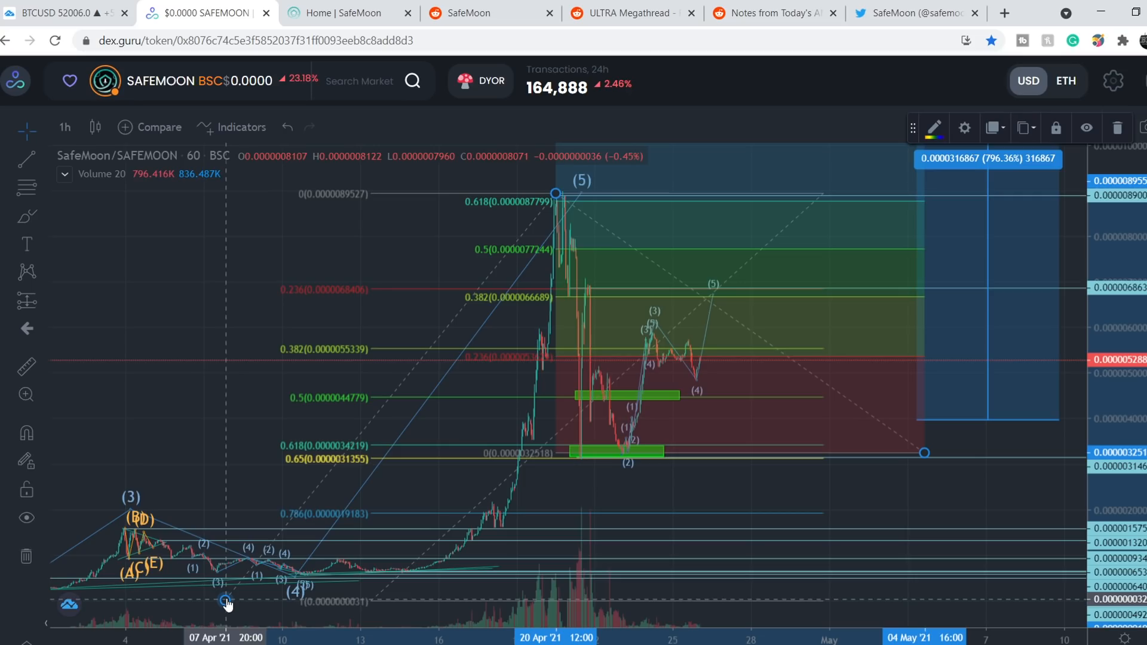
pyautogui.moveTo(208, 614)
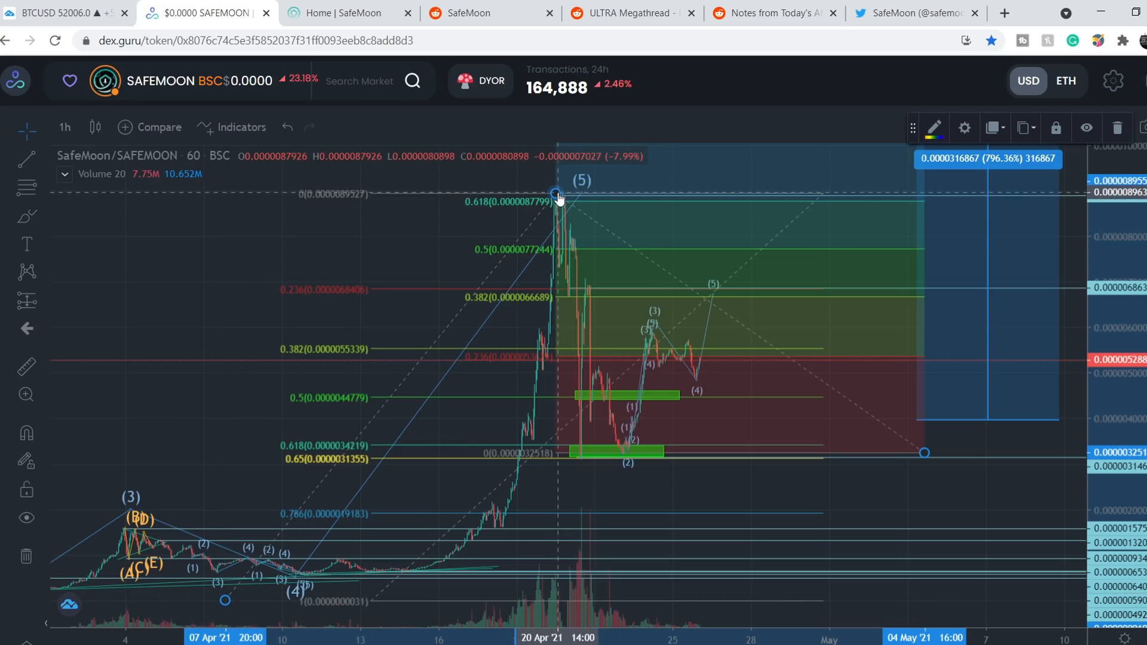
pyautogui.moveTo(608, 255)
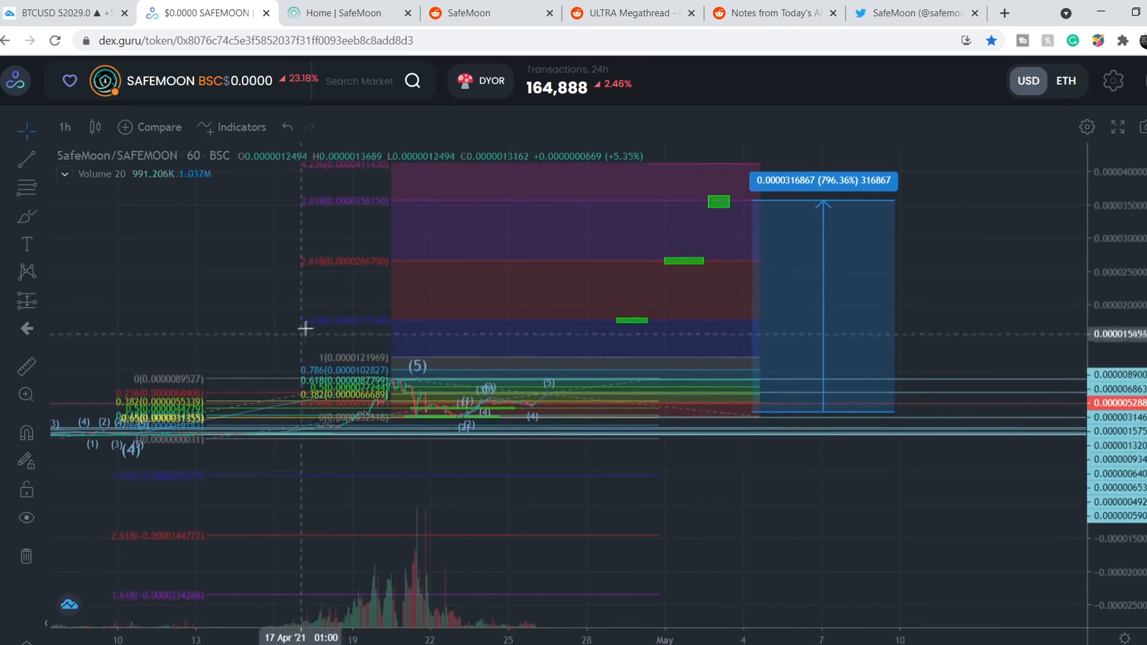
pyautogui.moveTo(322, 328)
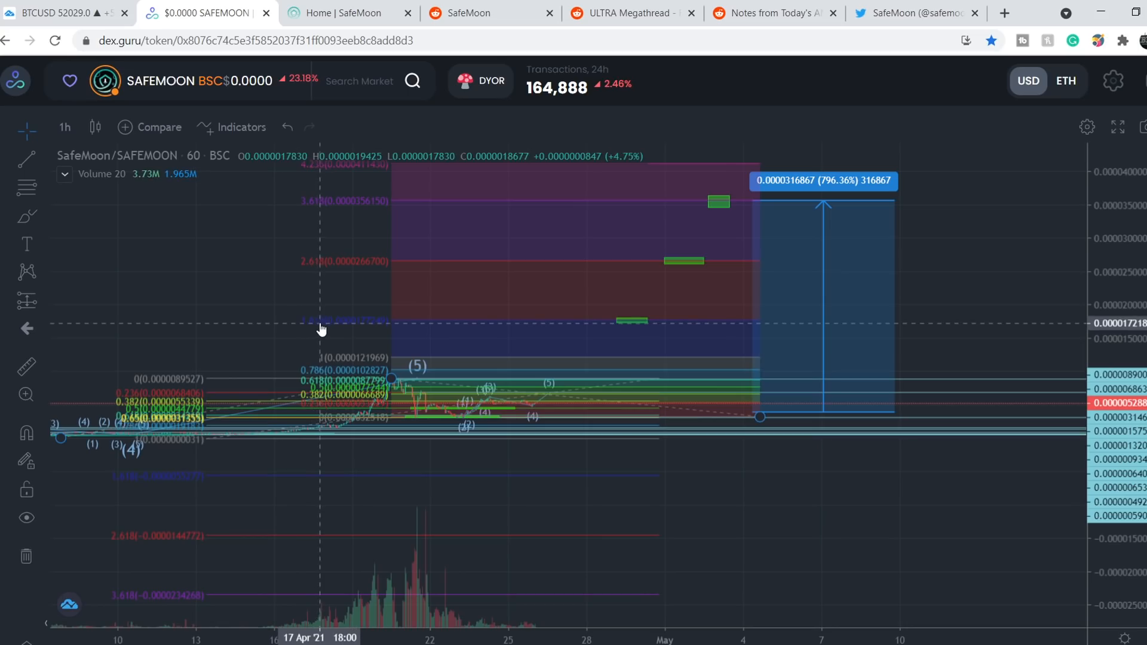
pyautogui.moveTo(618, 268)
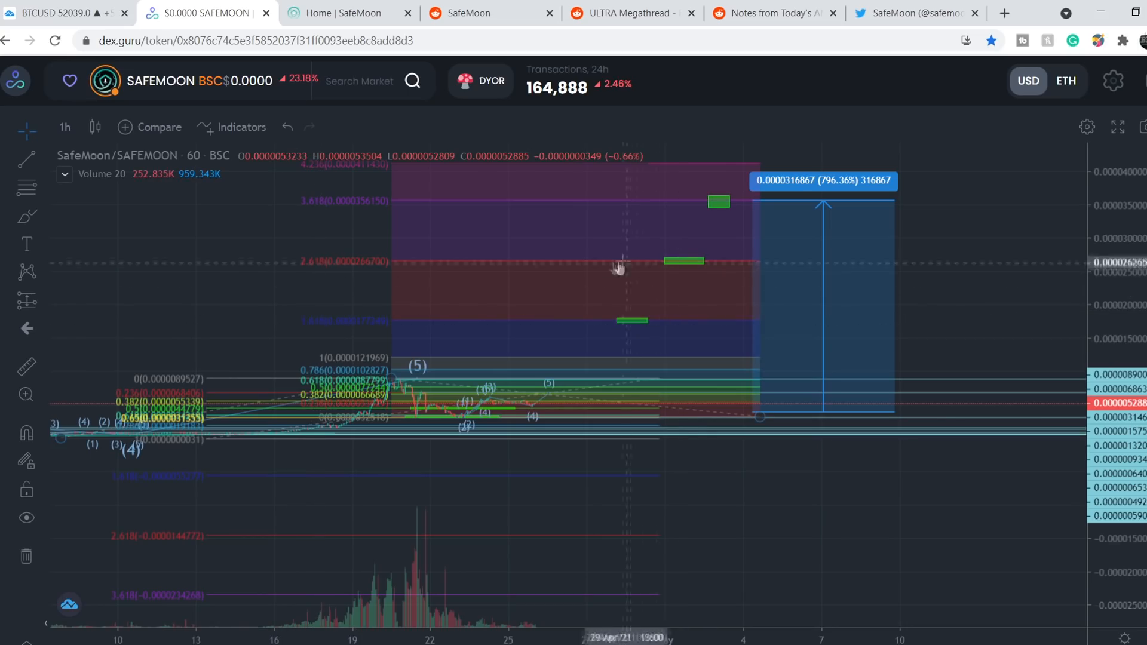
pyautogui.moveTo(324, 270)
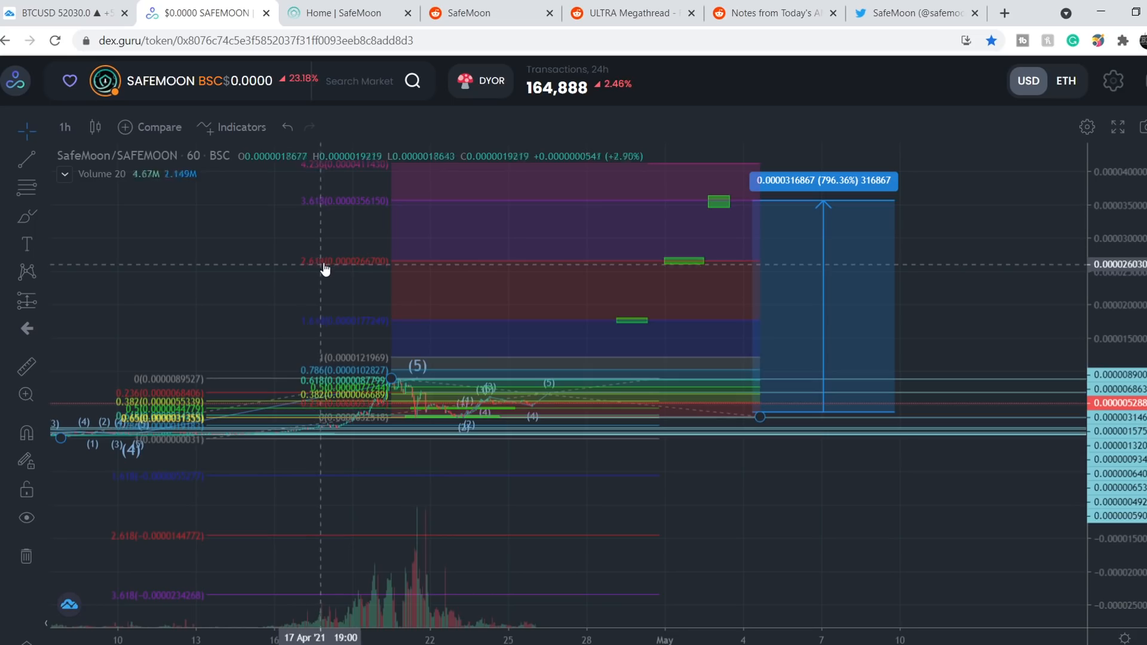
pyautogui.moveTo(299, 208)
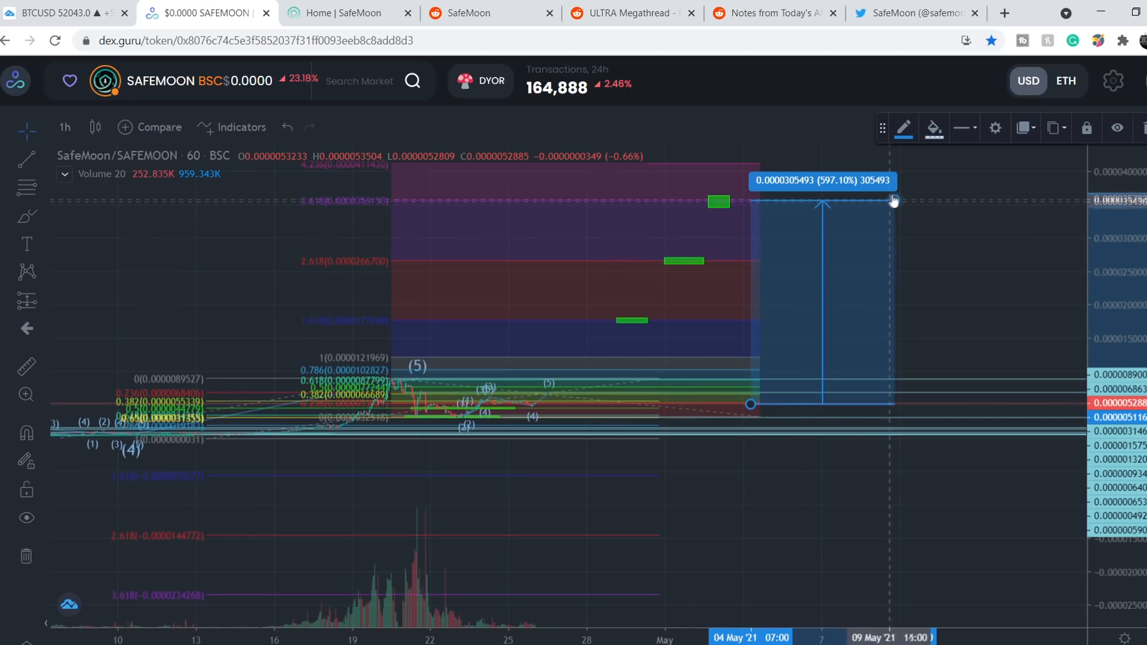
# - Shrink the gain measurement to the 1.618 extension level, reading 250.32%
pyautogui.moveTo(893, 200); pyautogui.dragTo(878, 261)
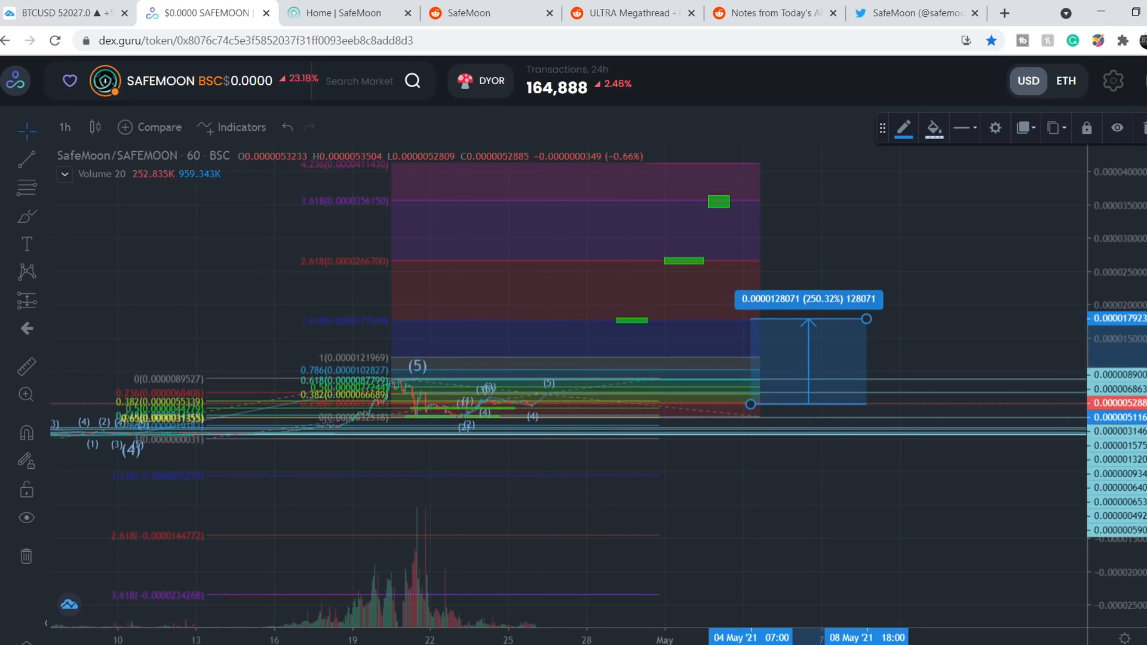
pyautogui.moveTo(264, 348)
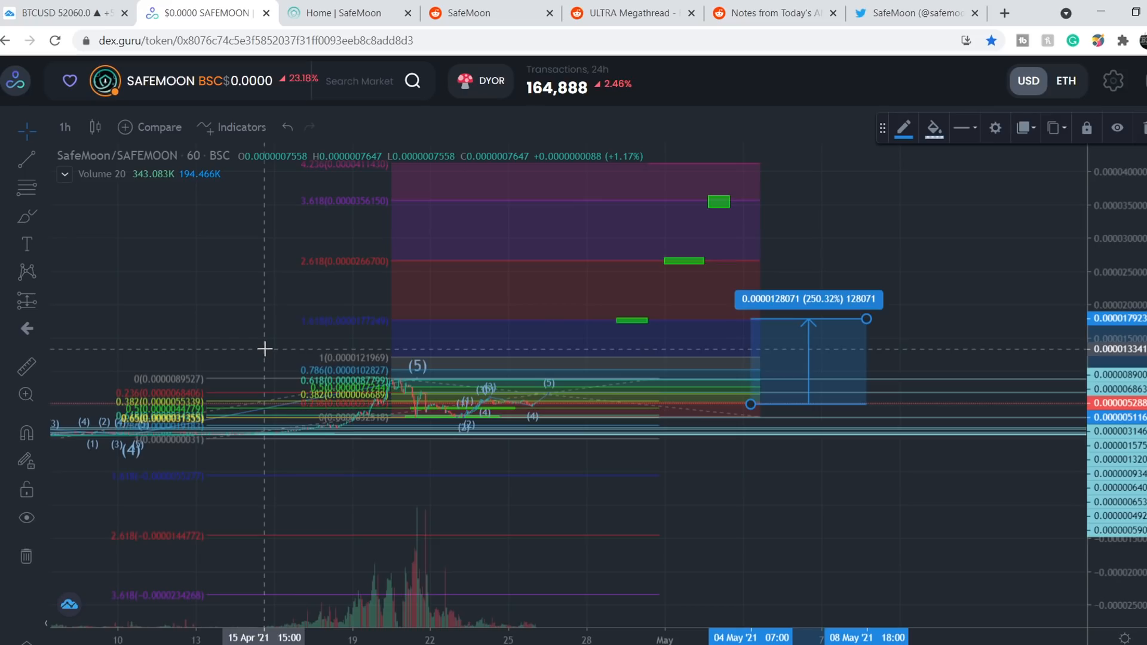
pyautogui.moveTo(923, 528)
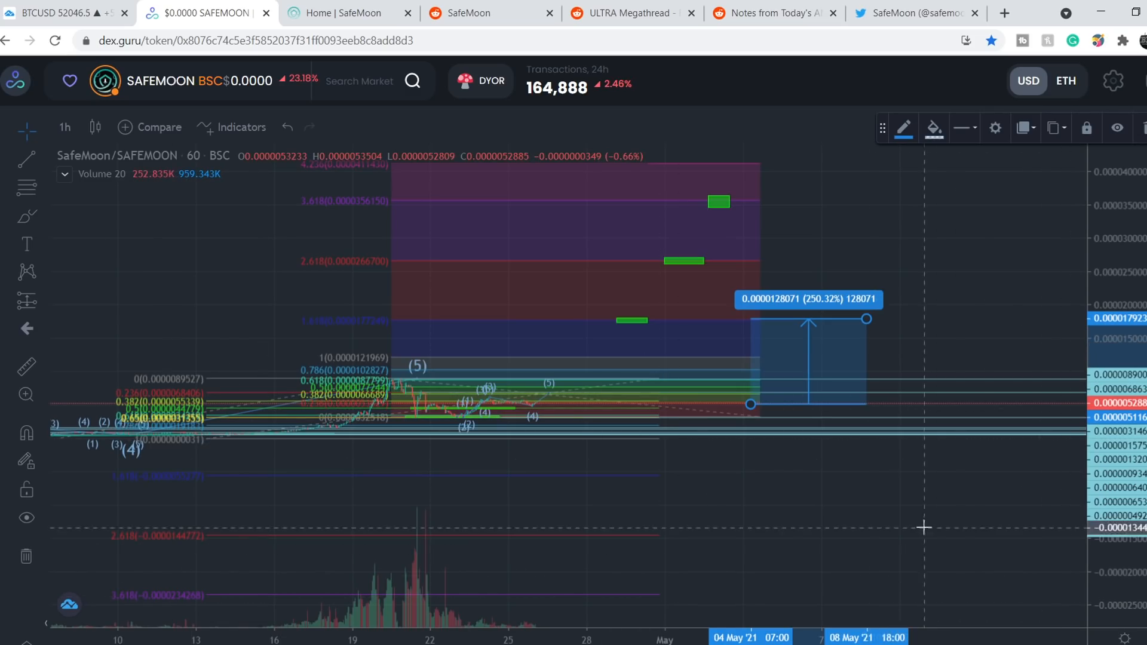
pyautogui.scroll(-3)
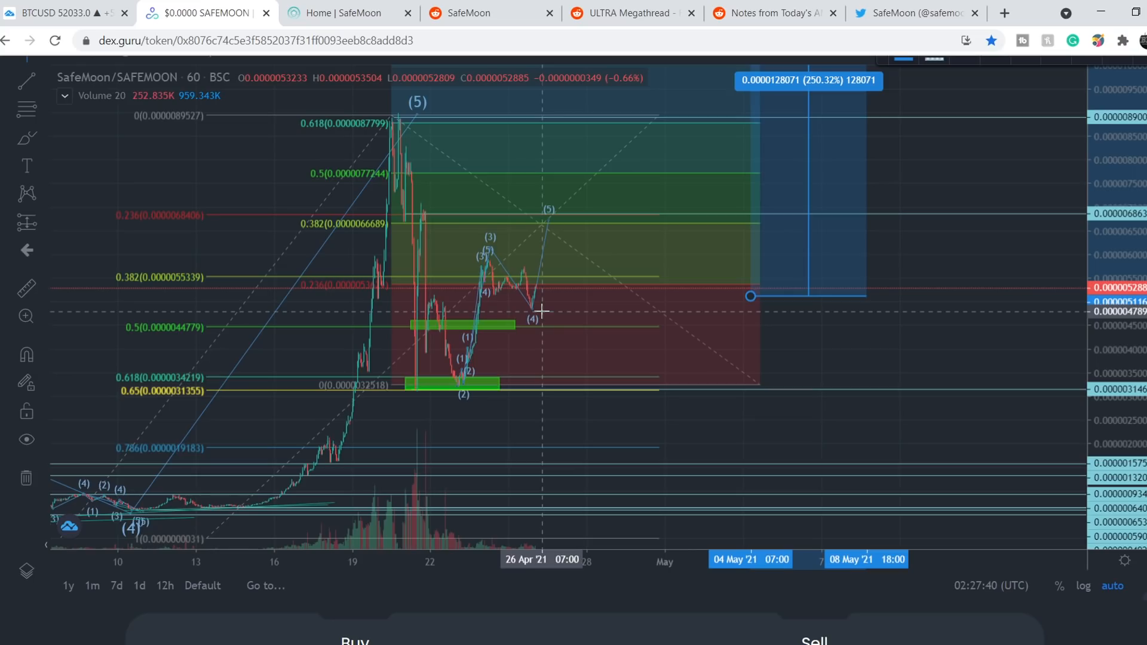
pyautogui.moveTo(584, 346)
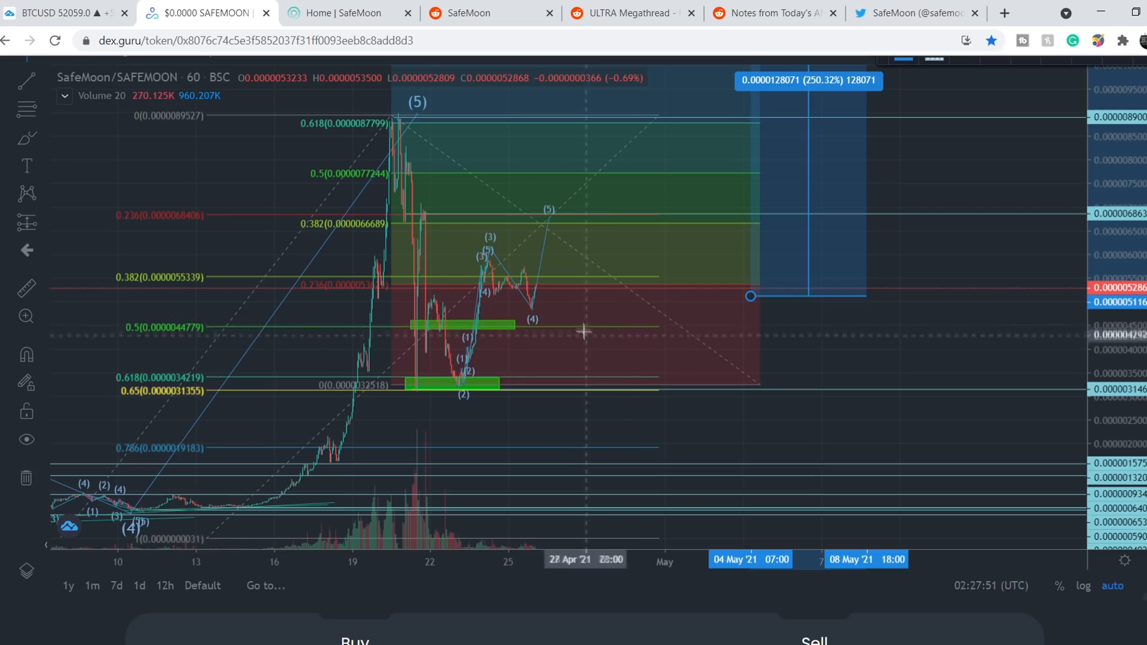
pyautogui.moveTo(471, 362)
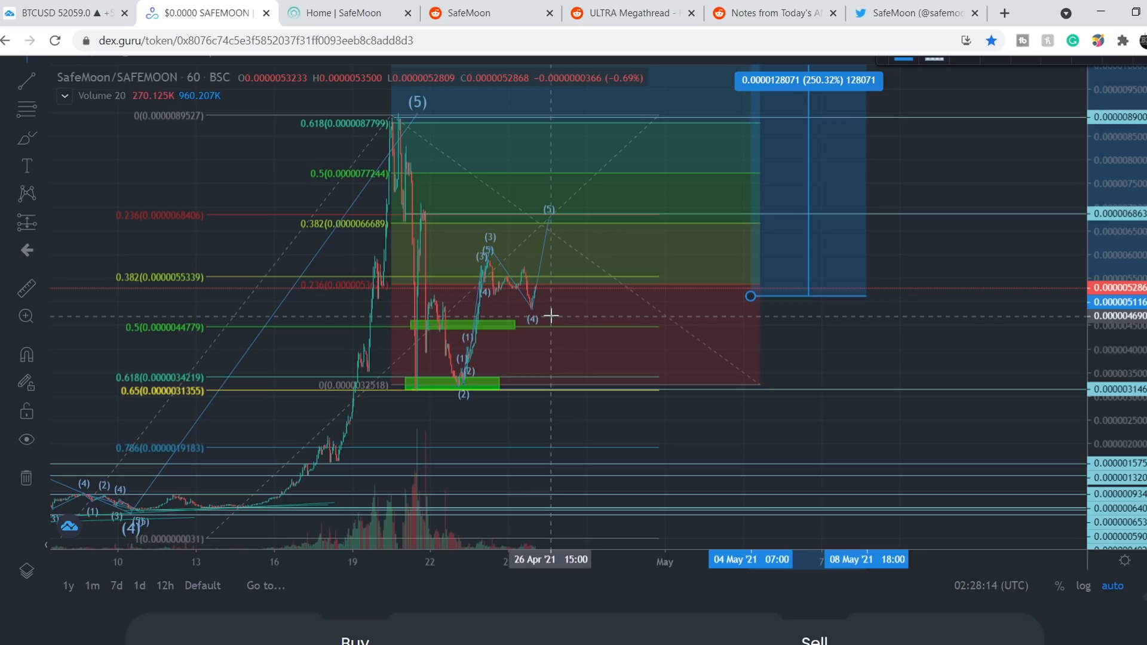
pyautogui.moveTo(569, 313)
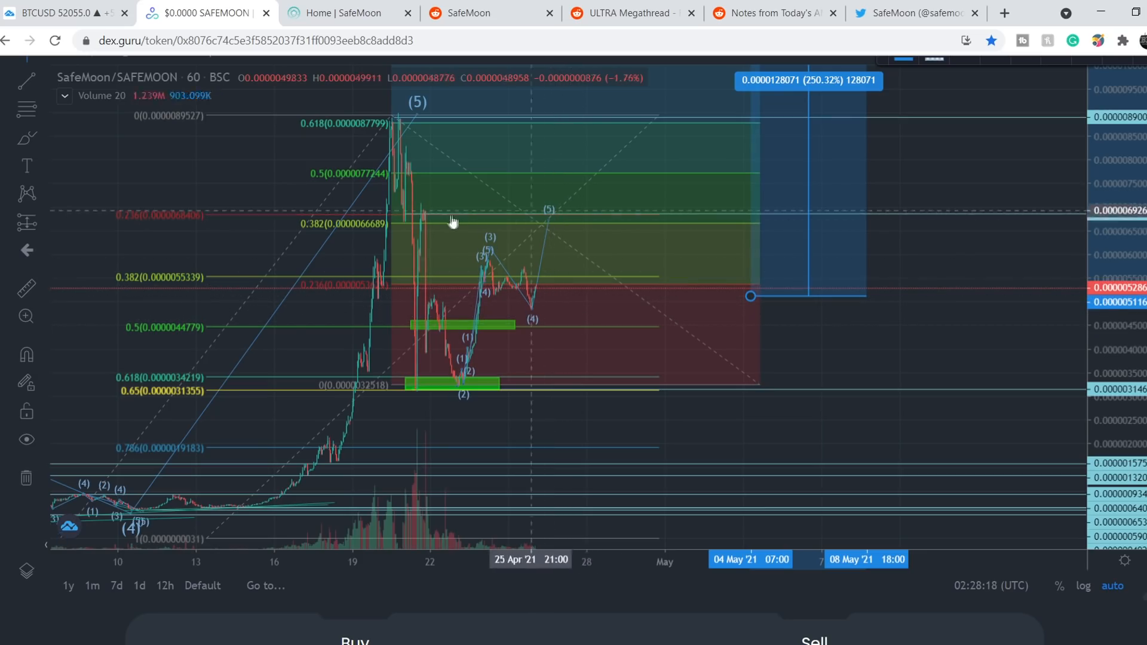
pyautogui.moveTo(552, 305)
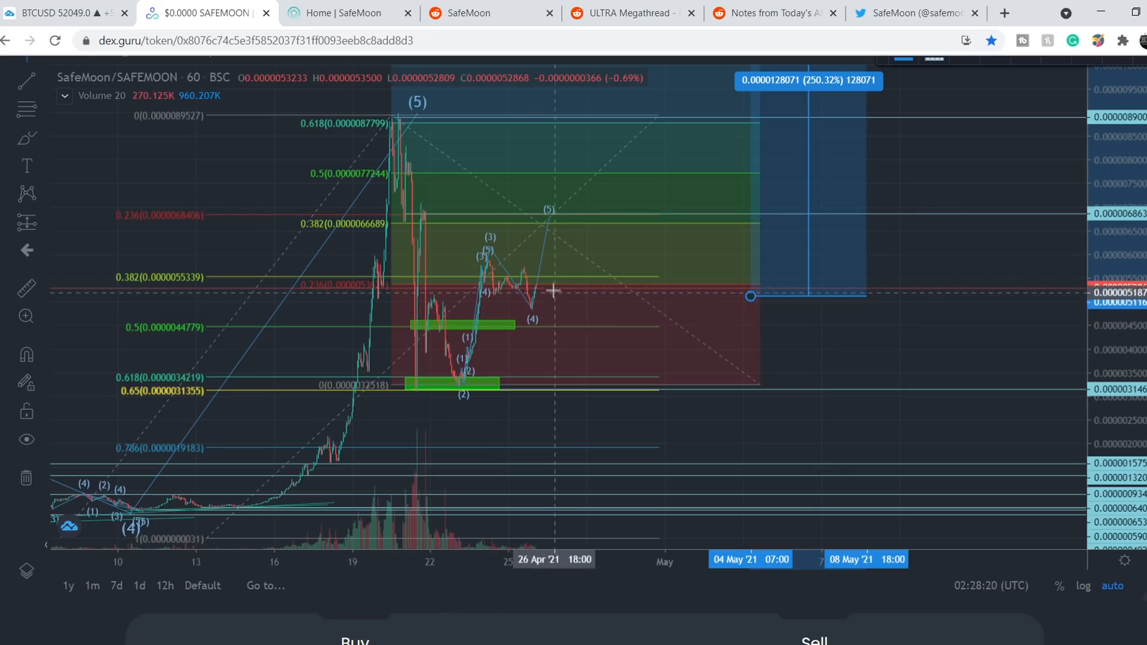